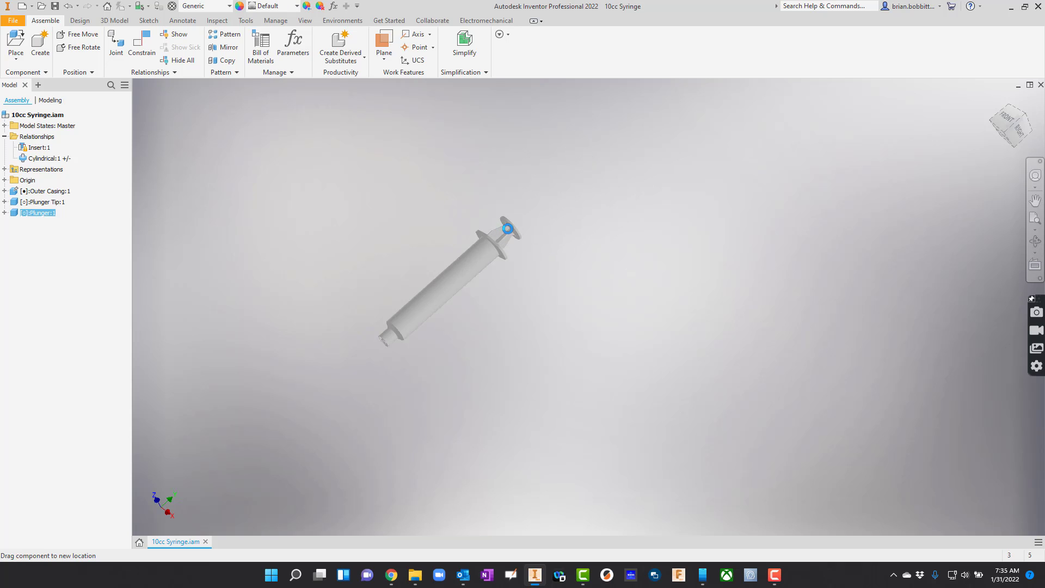
# Drag the plunger partway out of the casing along its cylindrical joint
pyautogui.moveTo(506, 228); pyautogui.dragTo(524, 225)
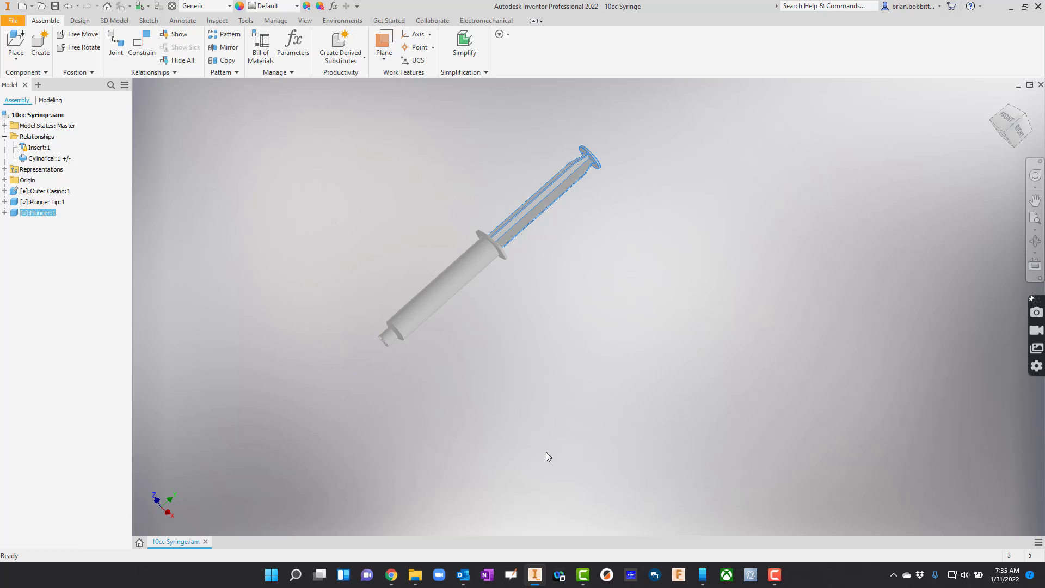
pyautogui.moveTo(564, 335)
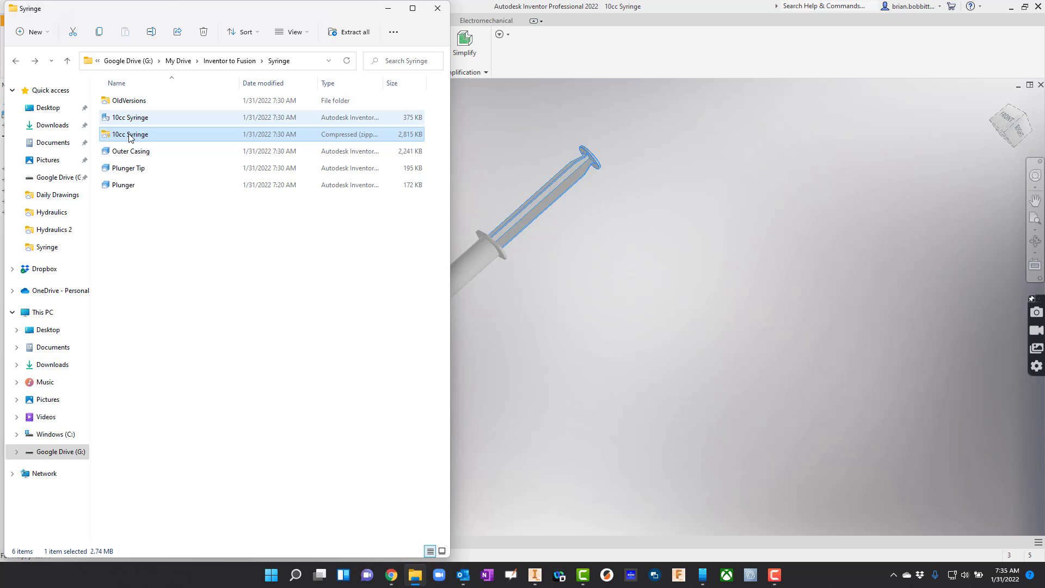
pyautogui.moveTo(126, 134)
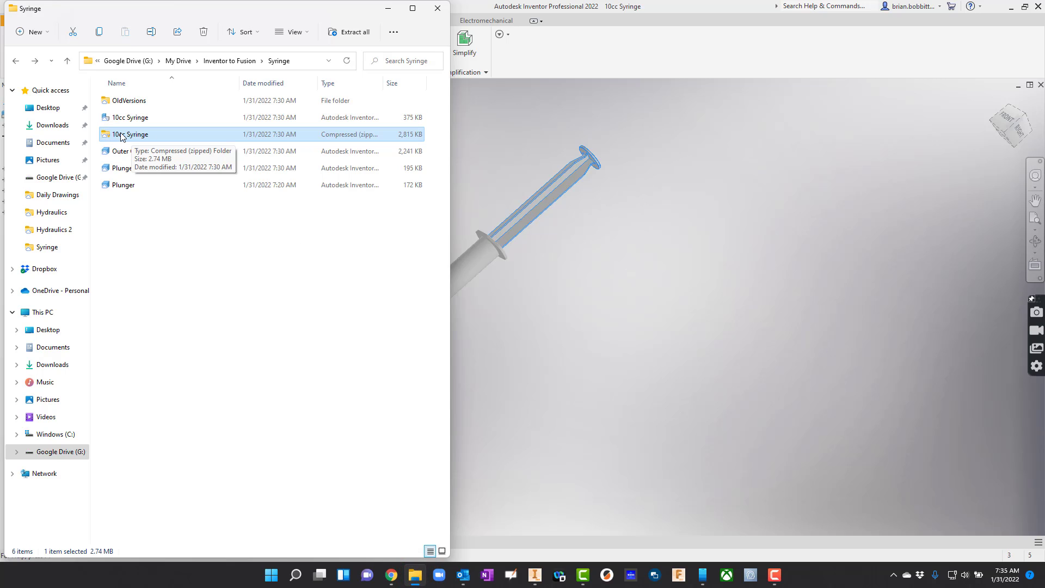
# Copy the four model files from the 10cc Syringe zip and navigate to the Desktop
pyautogui.doubleClick(130, 134)
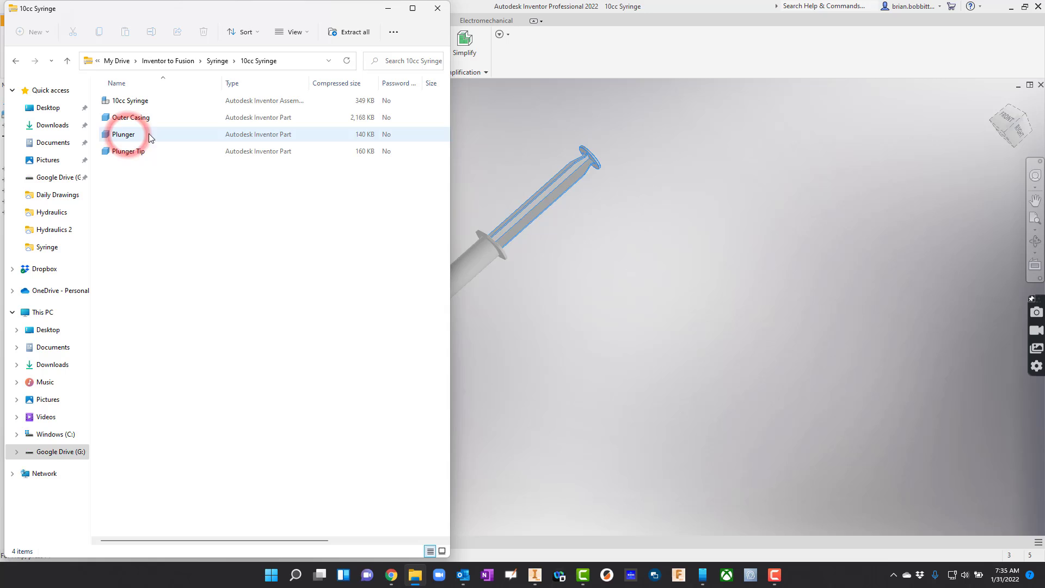
pyautogui.click(131, 100)
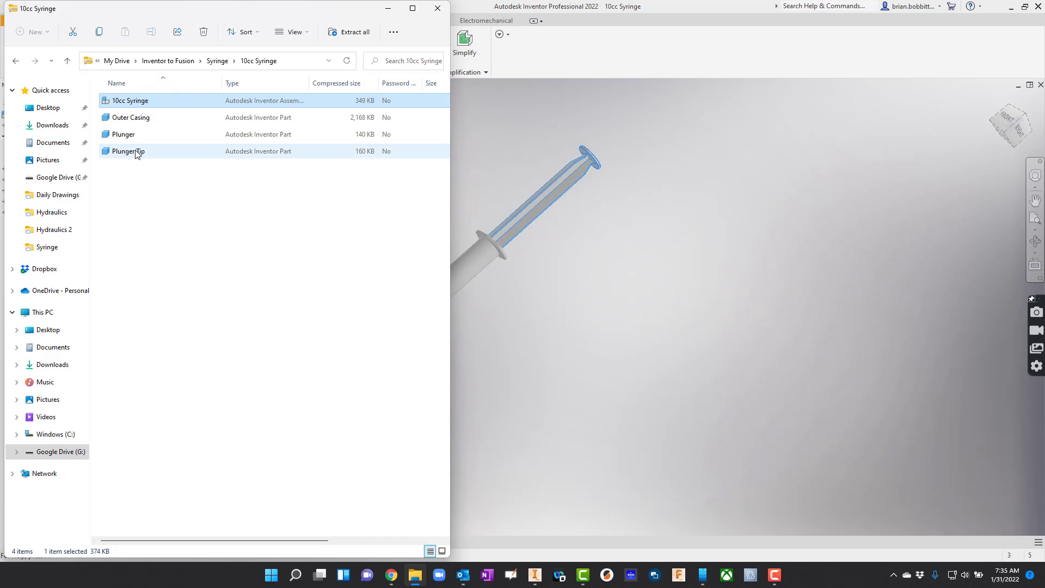
pyautogui.click(131, 100)
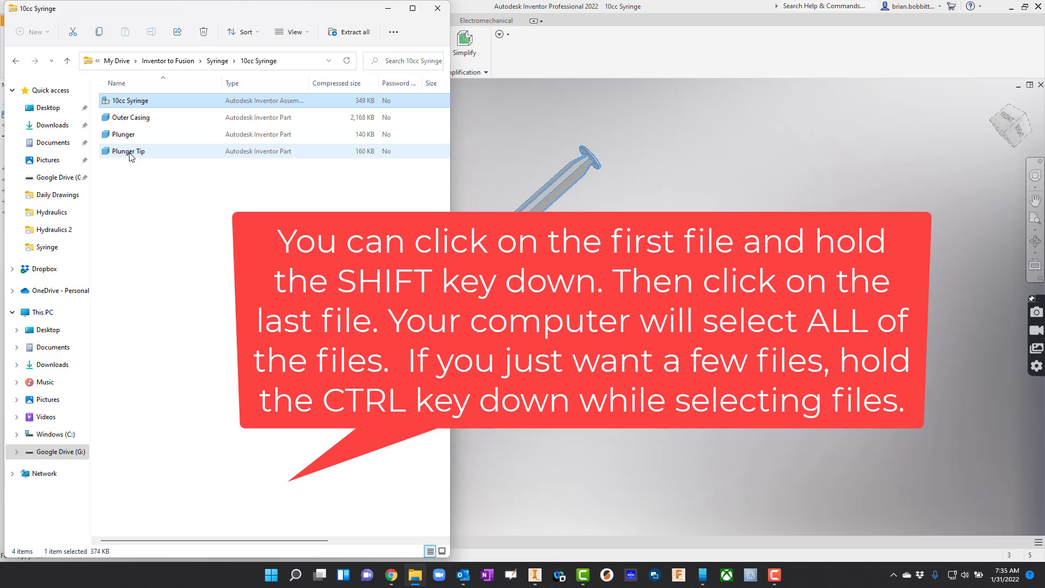
pyautogui.click(128, 151)
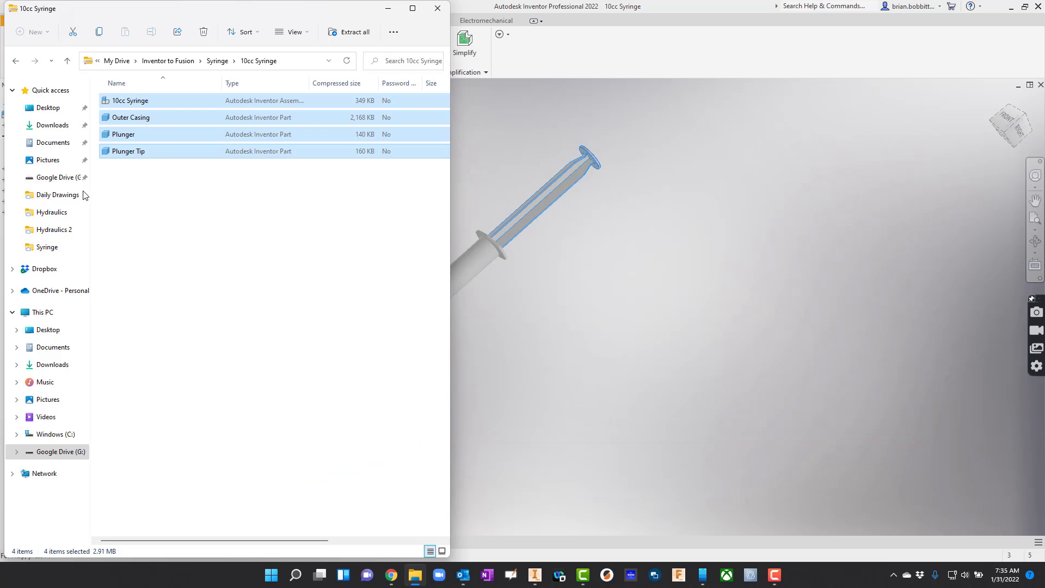
pyautogui.click(47, 108)
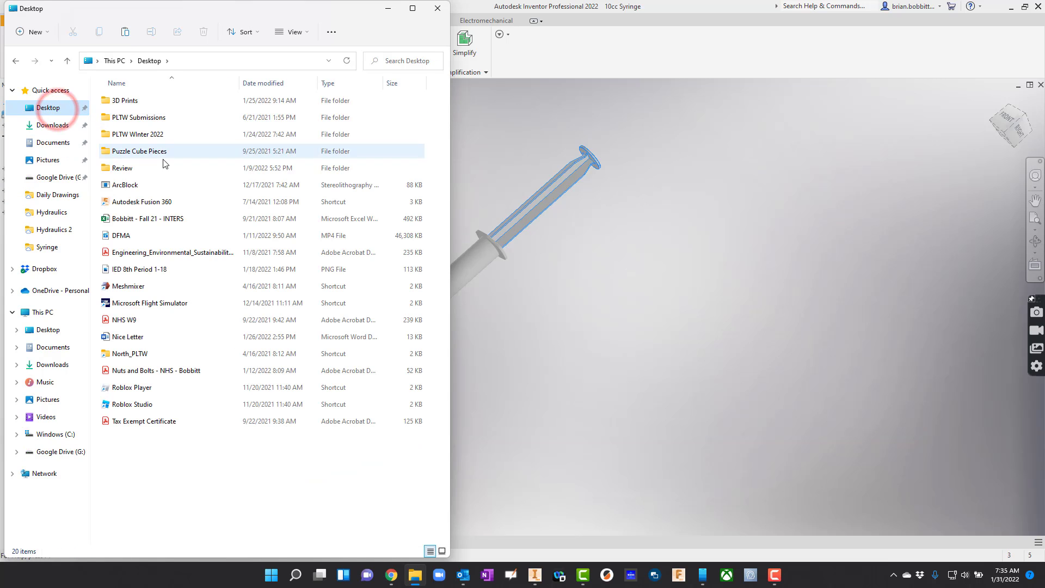
# Create a new folder on the Desktop and go into it
pyautogui.click(166, 462)
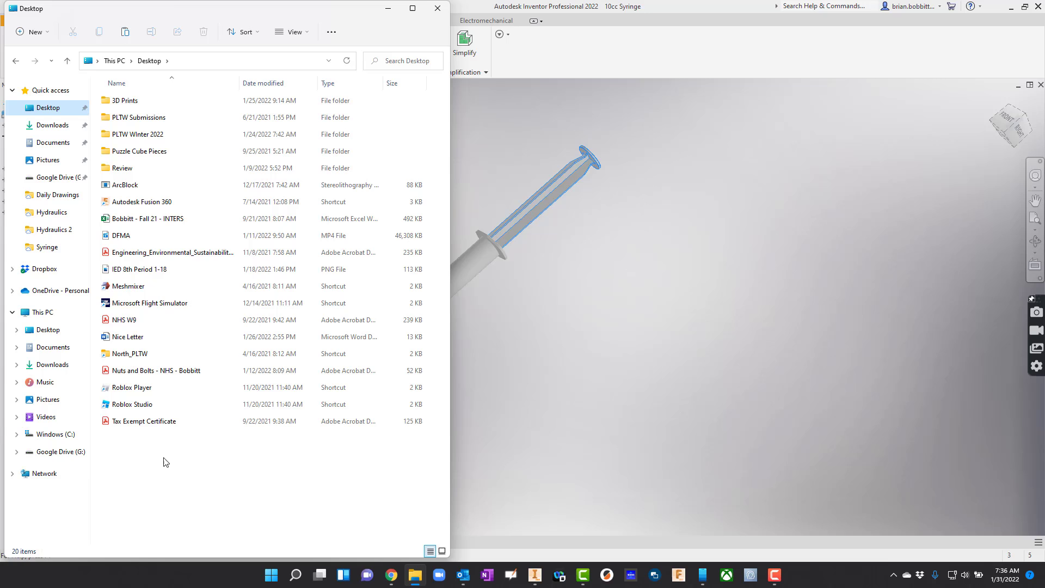
pyautogui.moveTo(158, 479)
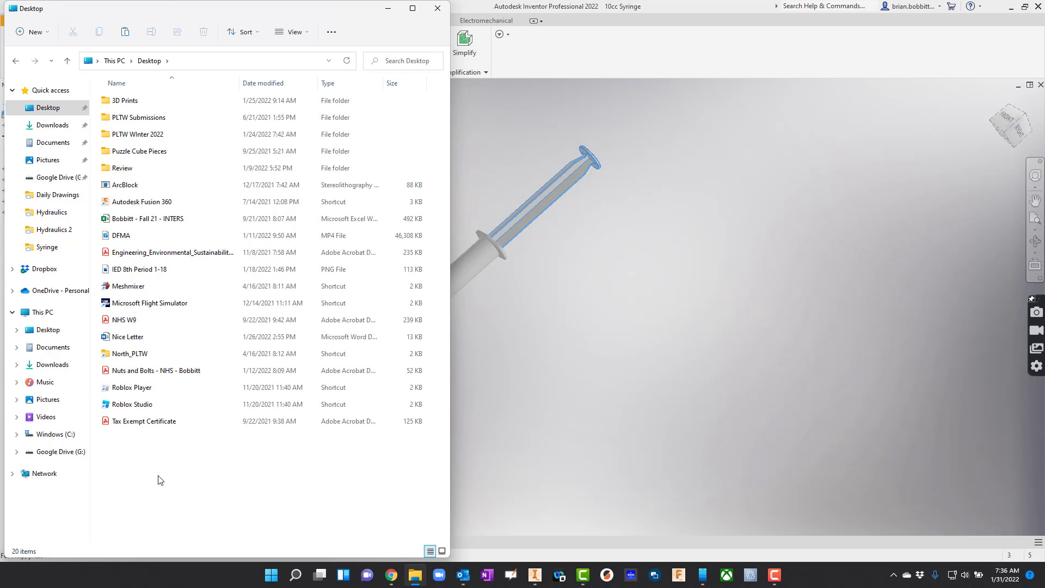
pyautogui.click(191, 403)
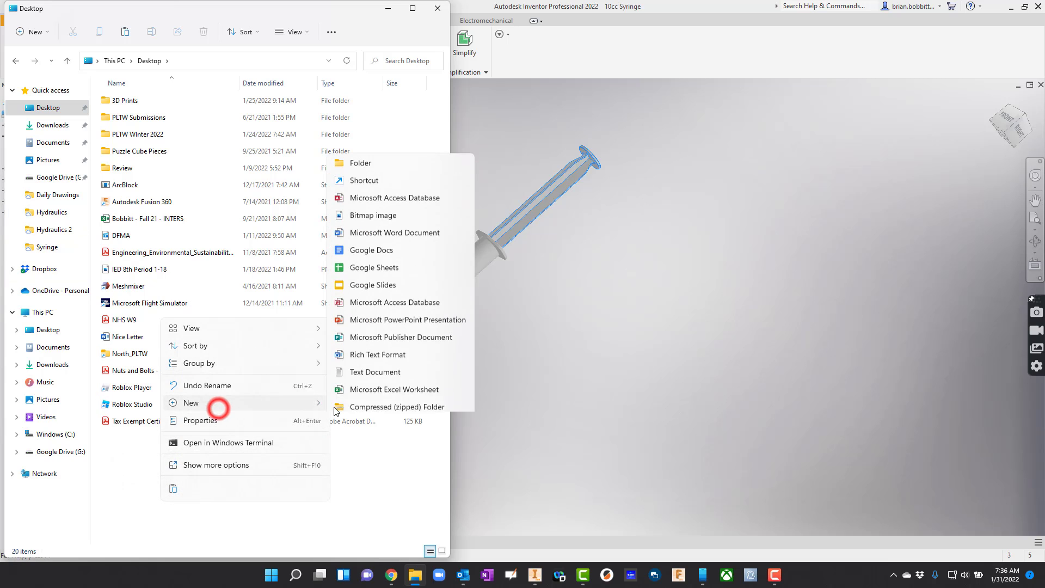
pyautogui.click(361, 162)
pyautogui.write('Hy')
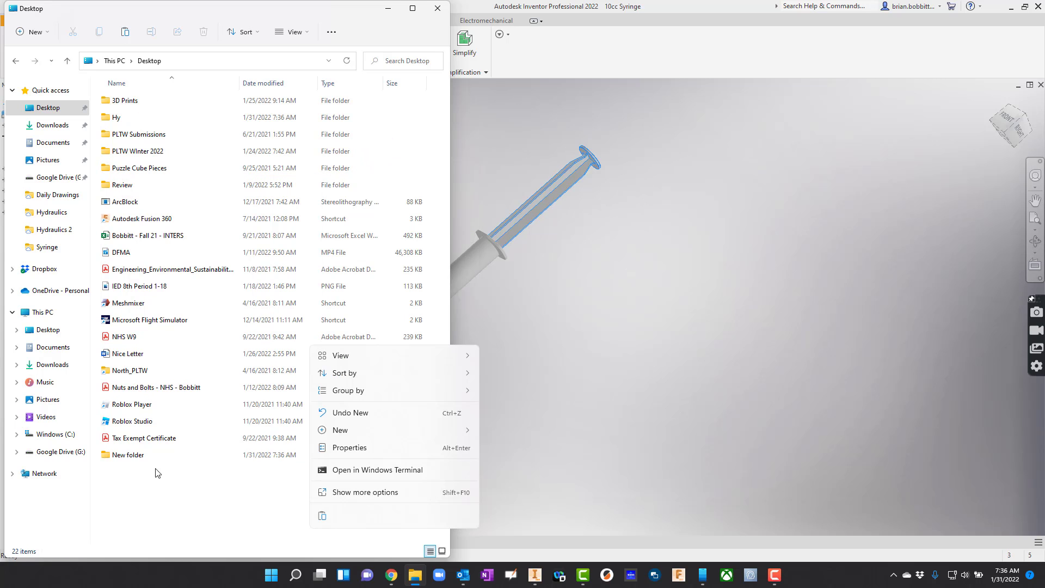
pyautogui.click(133, 455)
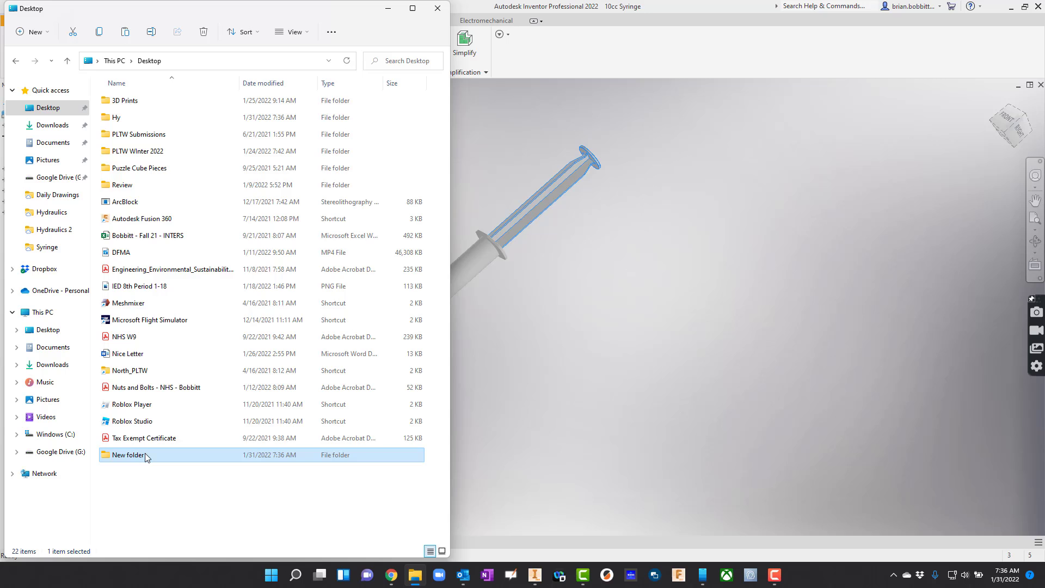
pyautogui.doubleClick(127, 455)
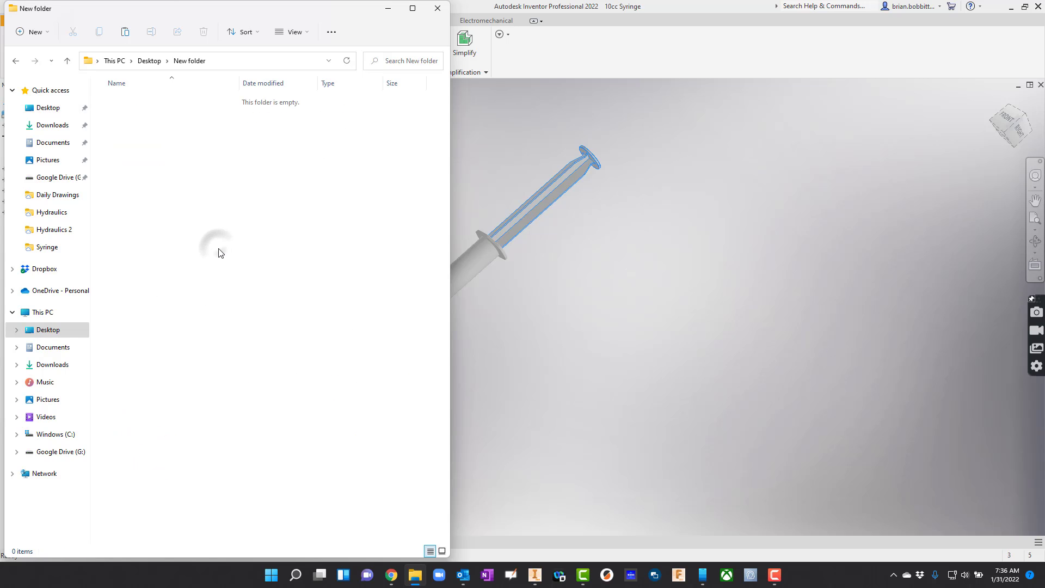
# Paste the four copied syringe files into the new folder
pyautogui.rightClick(236, 267)
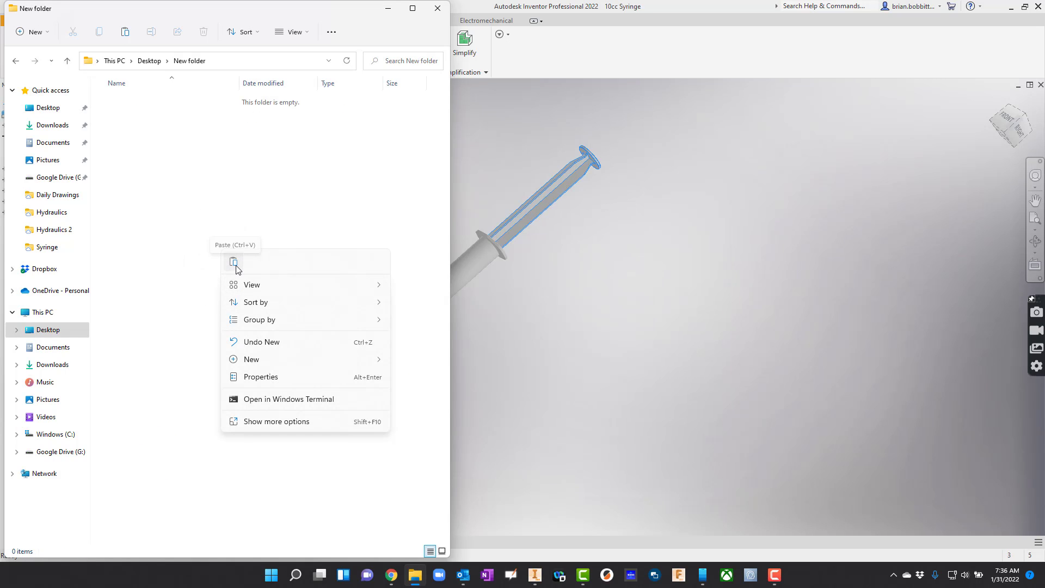
pyautogui.moveTo(280, 360)
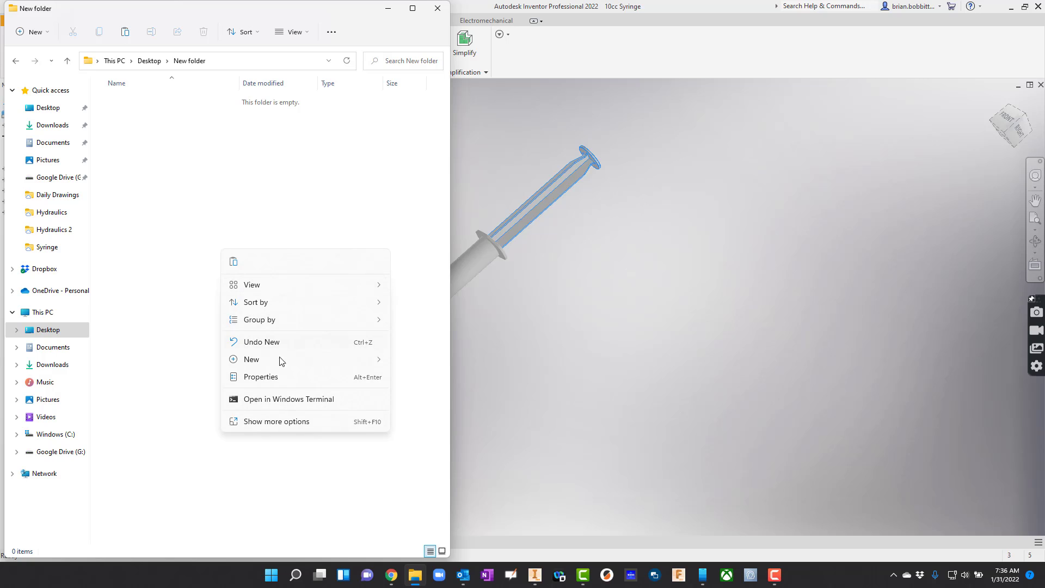
pyautogui.click(196, 212)
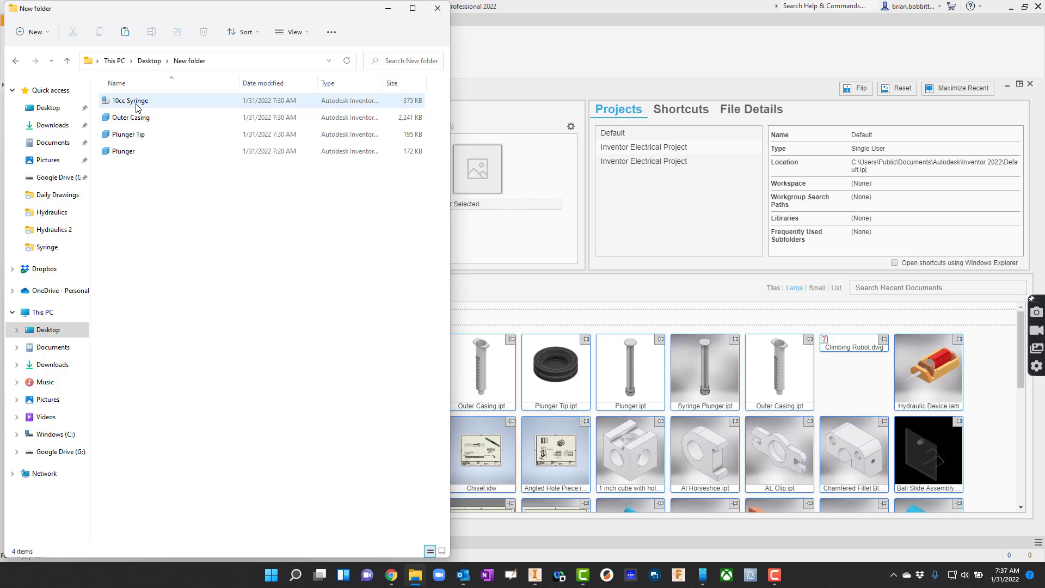
# Open the copied 10cc Syringe assembly in Inventor to verify it, then close the document
pyautogui.click(128, 100)
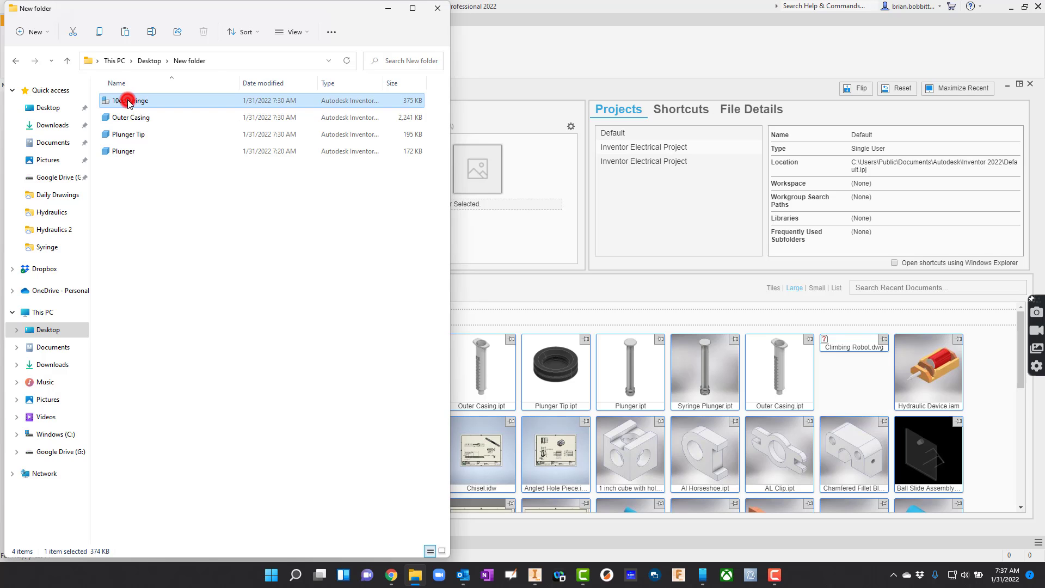
pyautogui.doubleClick(129, 100)
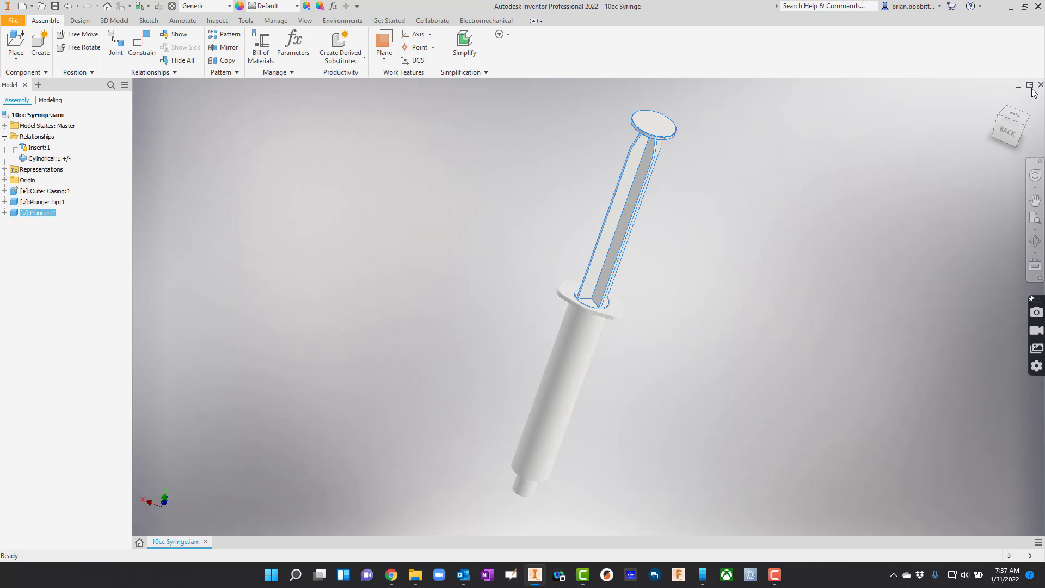
pyautogui.click(1039, 85)
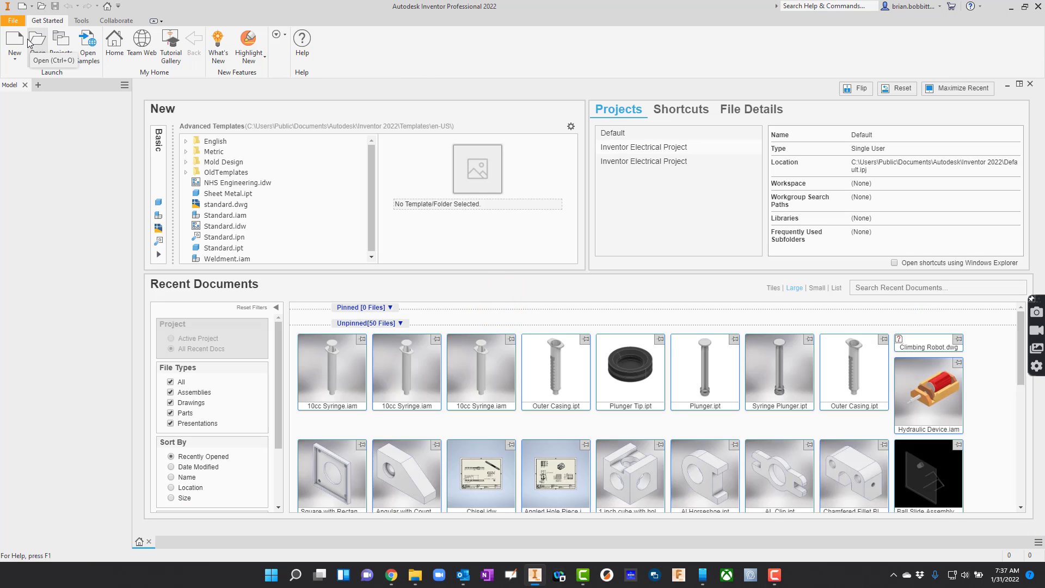
pyautogui.moveTo(14, 46)
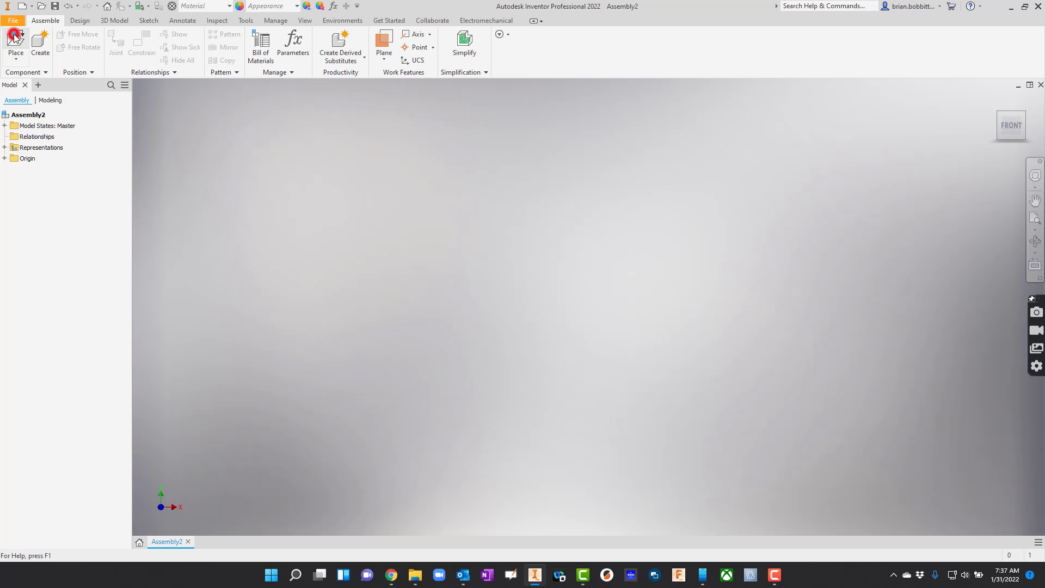
# Place Outer Casing, Plunger Tip and Plunger into the new assembly via Place Component
pyautogui.click(14, 44)
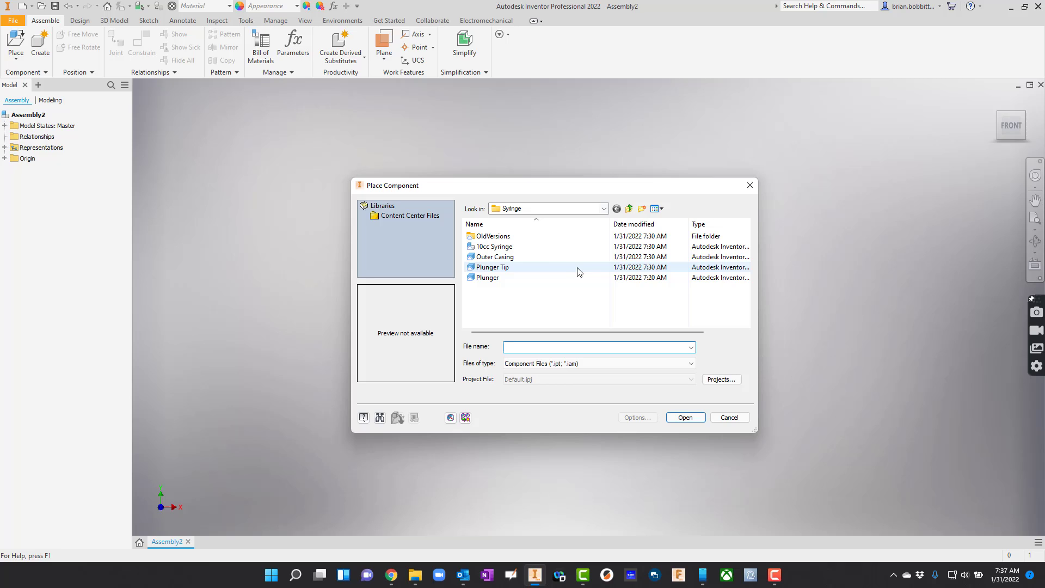
pyautogui.click(494, 256)
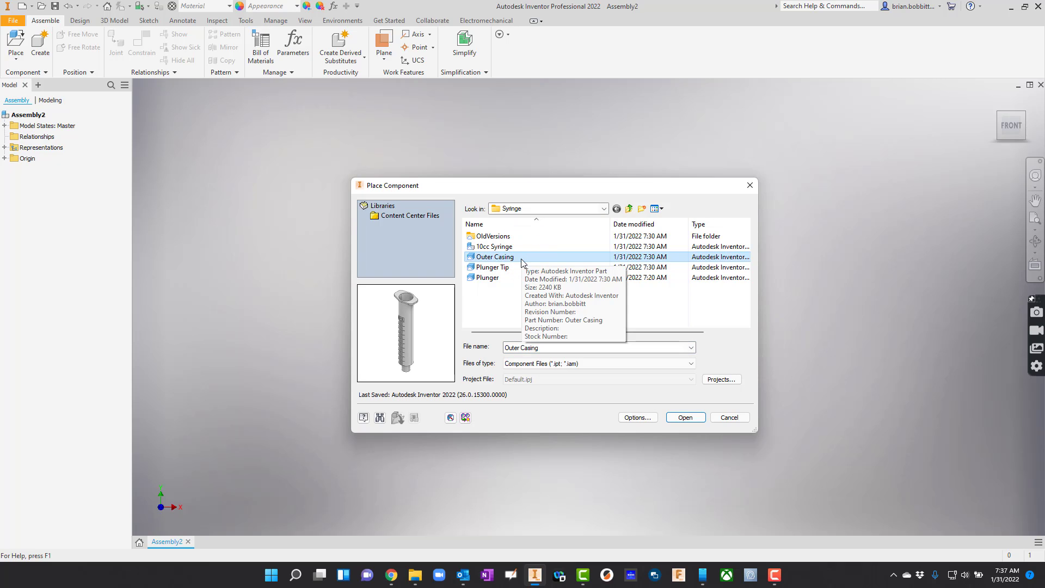
pyautogui.moveTo(492, 283)
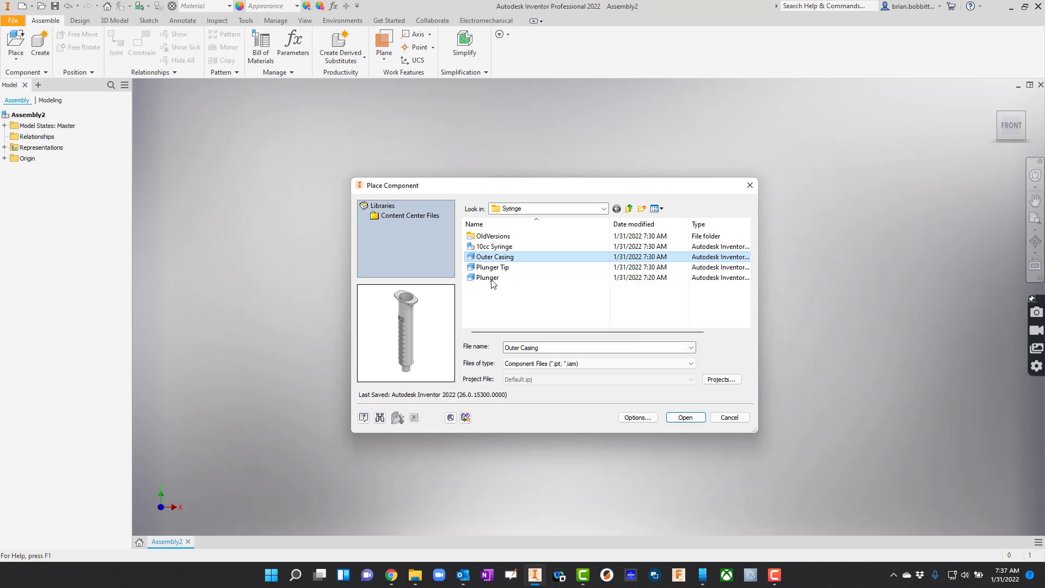
pyautogui.moveTo(494, 268)
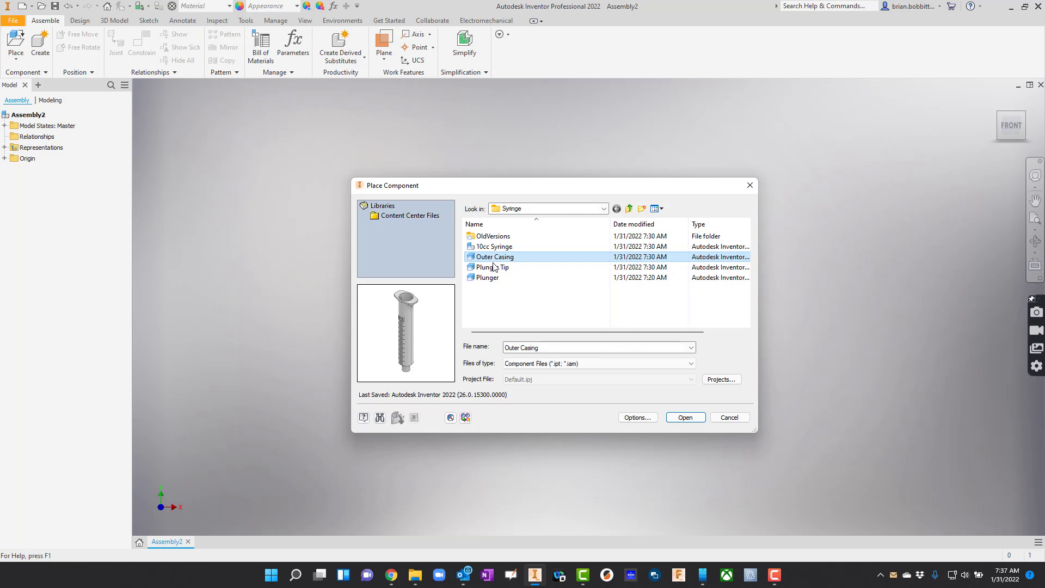
pyautogui.click(685, 417)
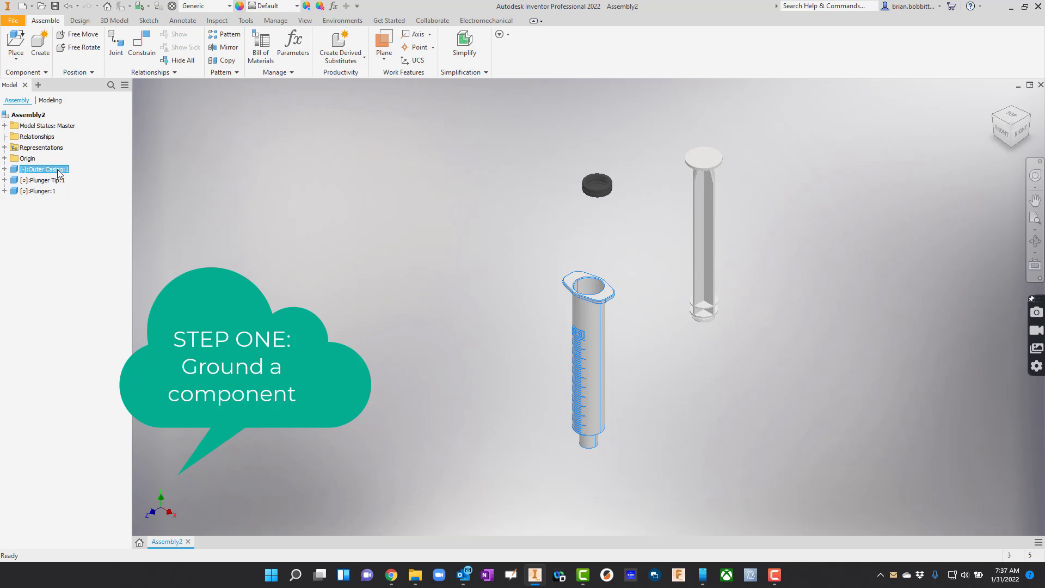
# Ground Outer Casing:1 from the browser so it stays fixed
pyautogui.rightClick(43, 169)
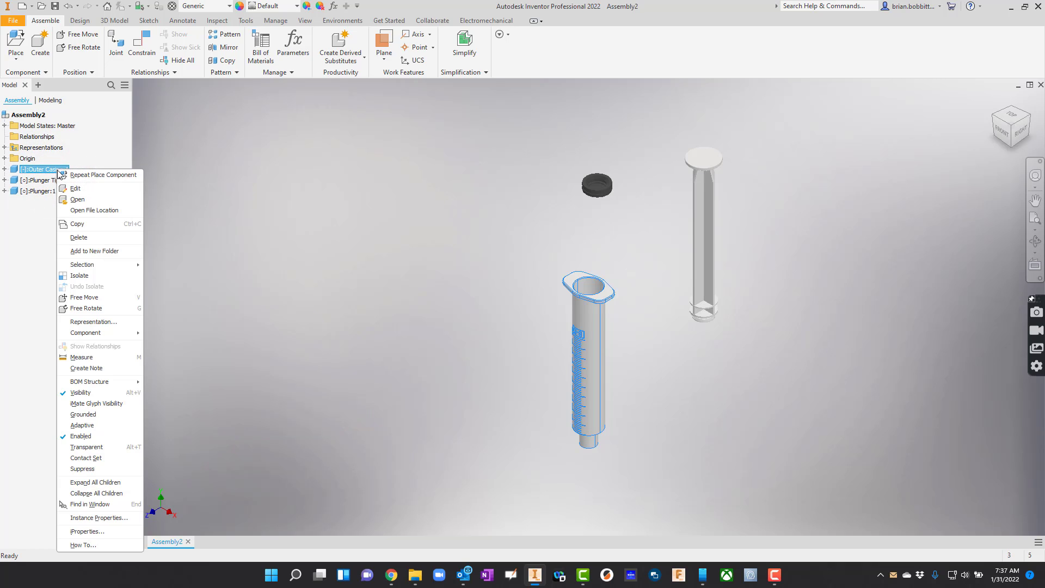
pyautogui.click(558, 354)
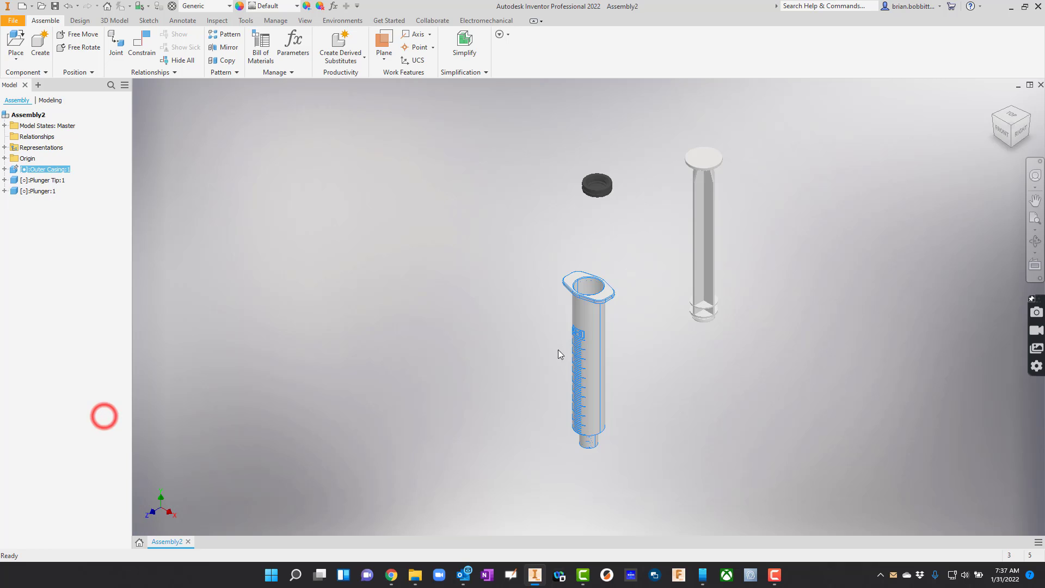
pyautogui.moveTo(673, 215)
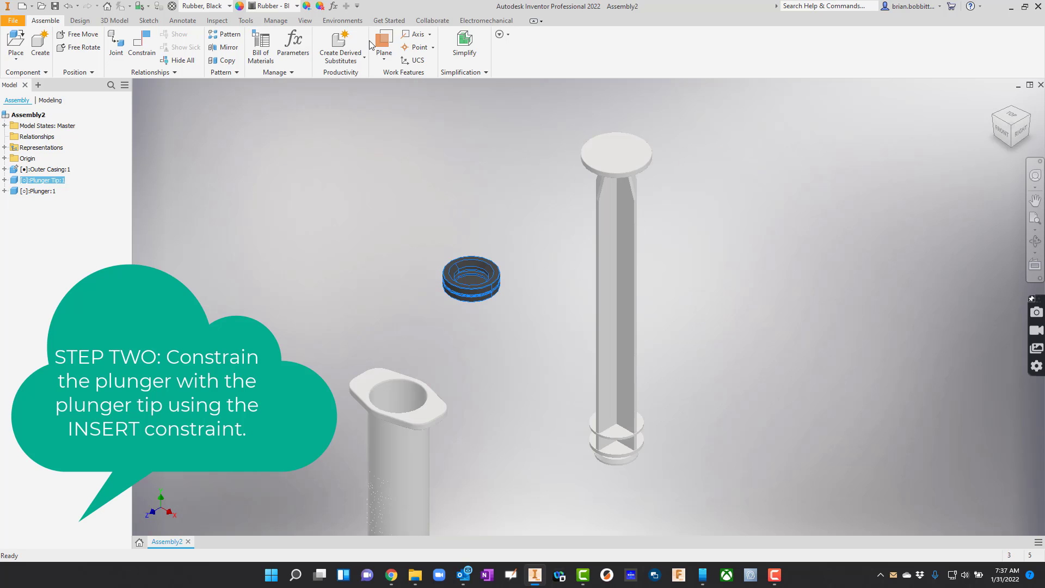
# Apply an Insert constraint between the plunger tip's inner circular edge and the plunger's end edge
pyautogui.click(141, 47)
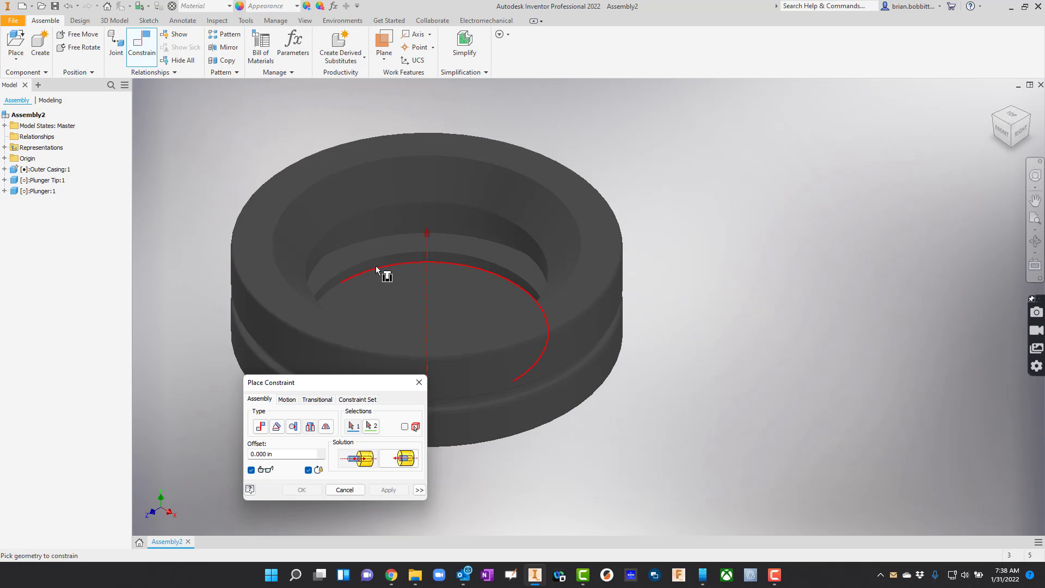
pyautogui.moveTo(380, 274)
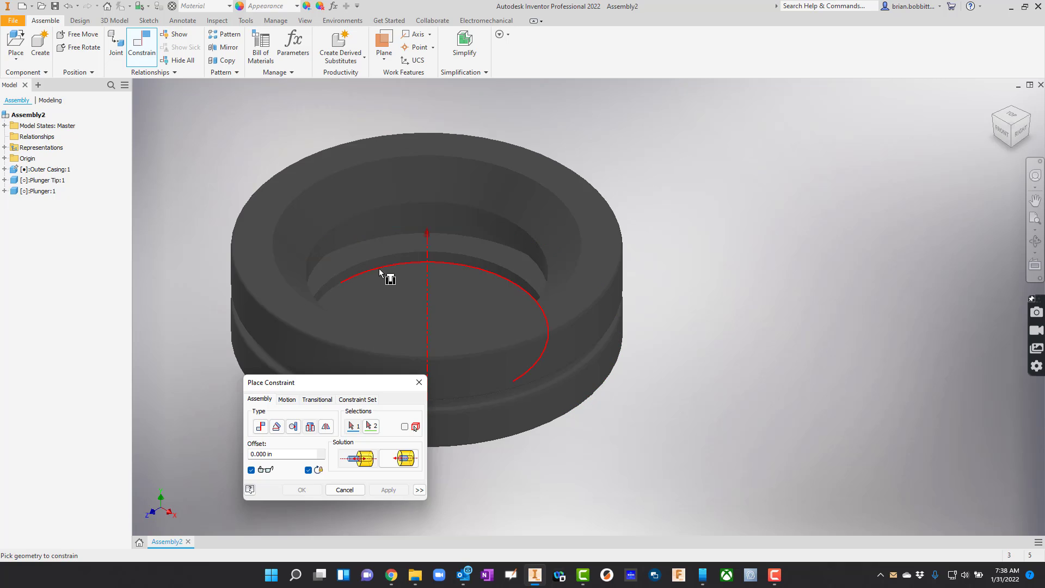
pyautogui.click(388, 268)
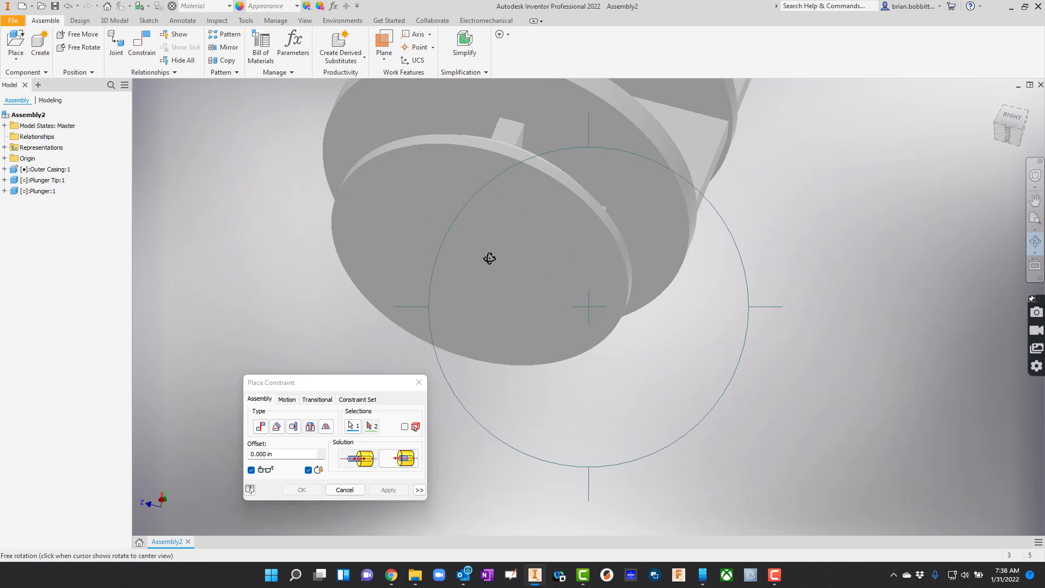
pyautogui.click(527, 166)
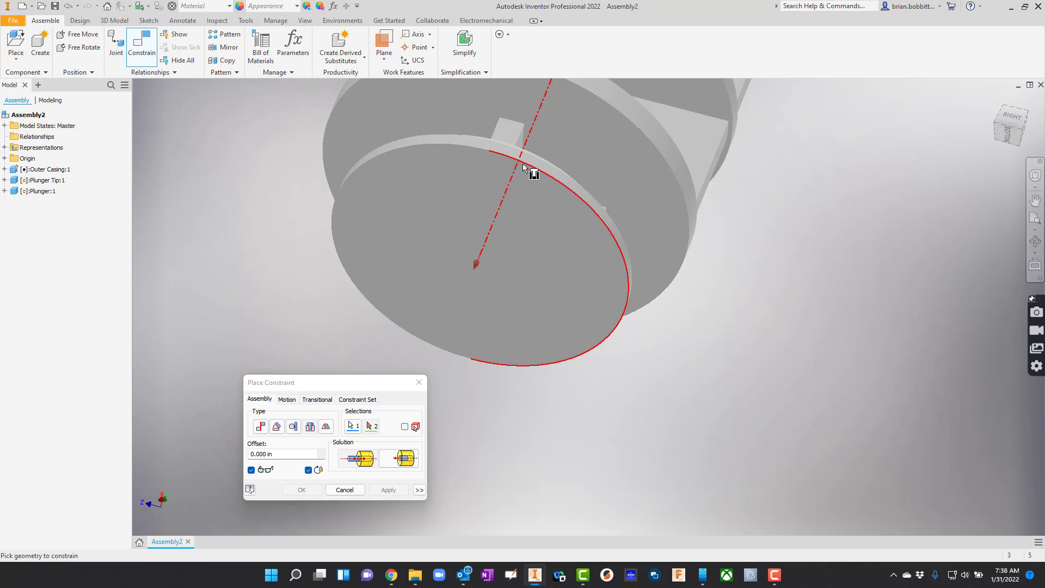
pyautogui.click(388, 489)
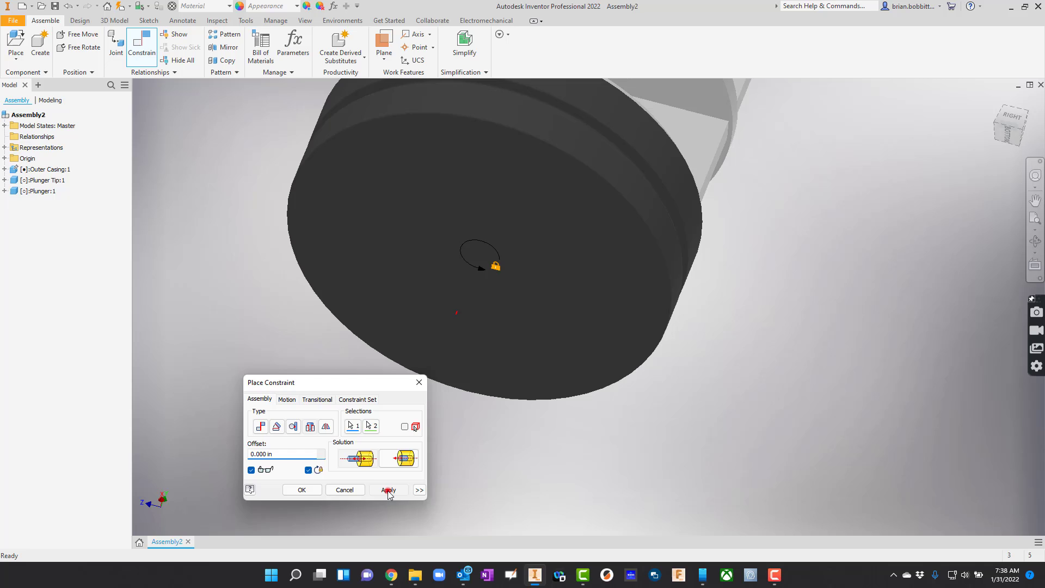
pyautogui.click(389, 489)
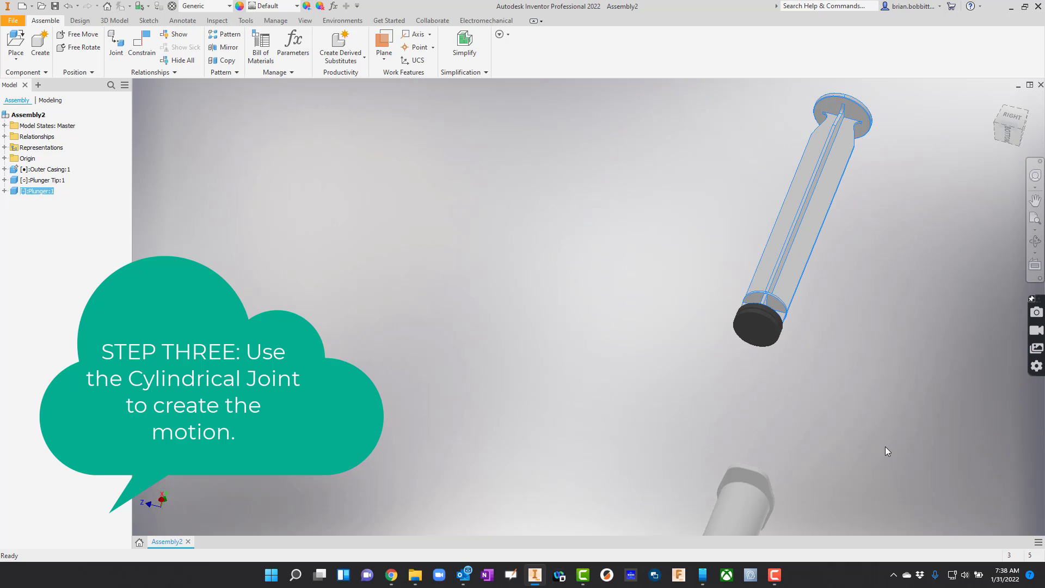
# Create a Cylindrical joint between the plunger and the outer casing opening
pyautogui.click(116, 47)
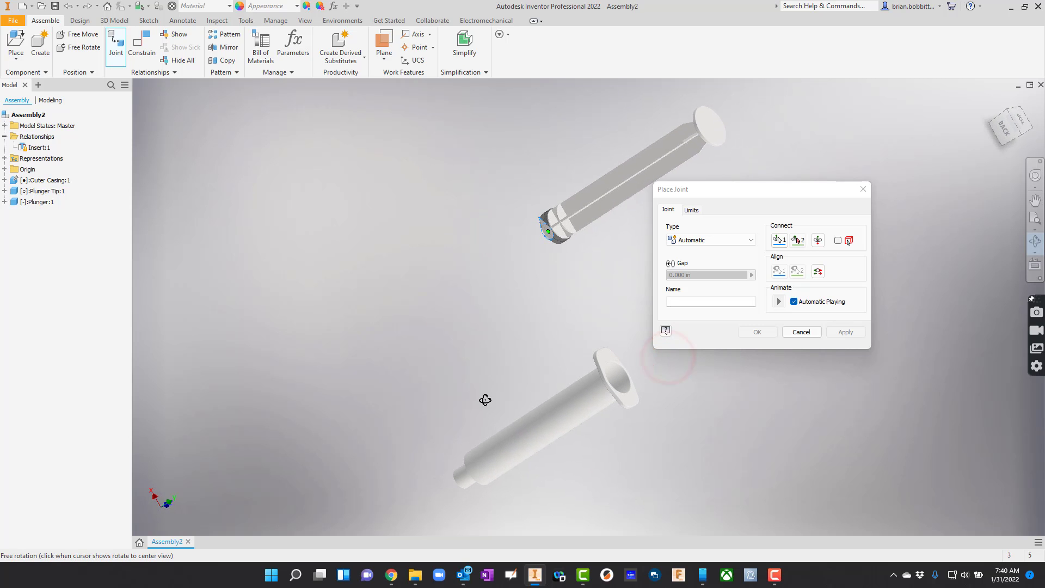
pyautogui.click(602, 371)
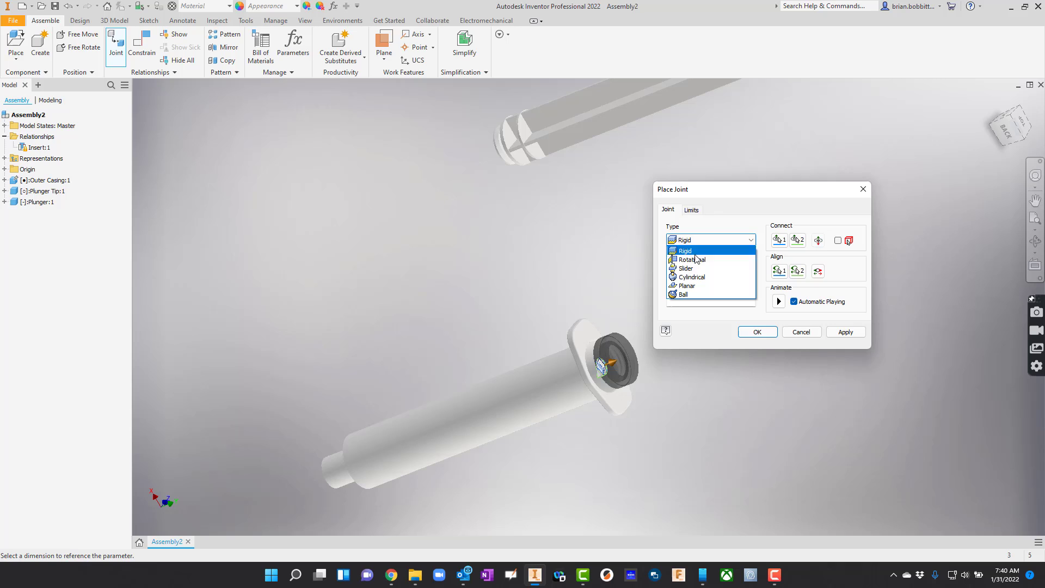
pyautogui.click(691, 277)
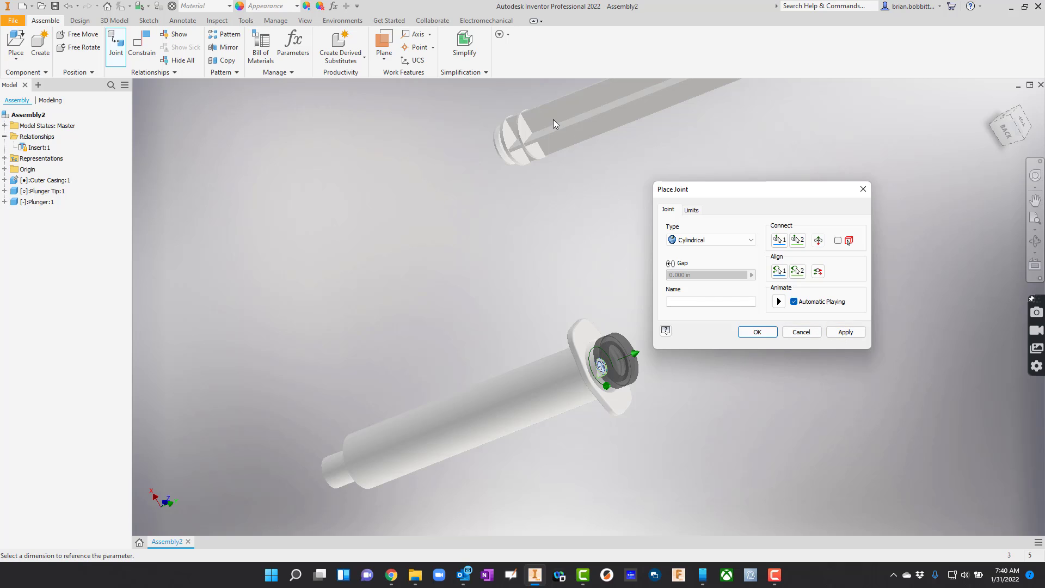
pyautogui.moveTo(643, 377)
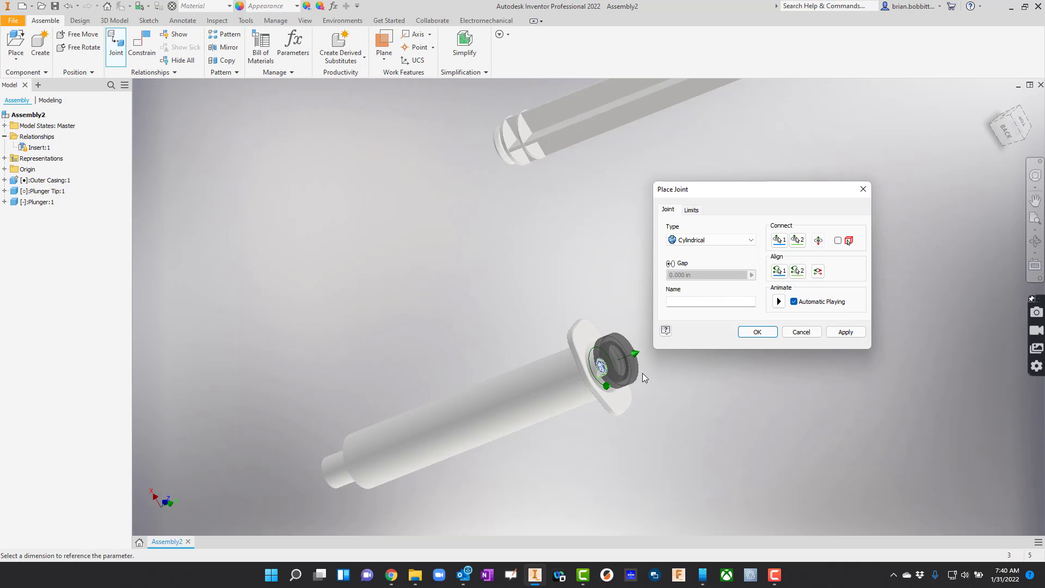
pyautogui.click(844, 332)
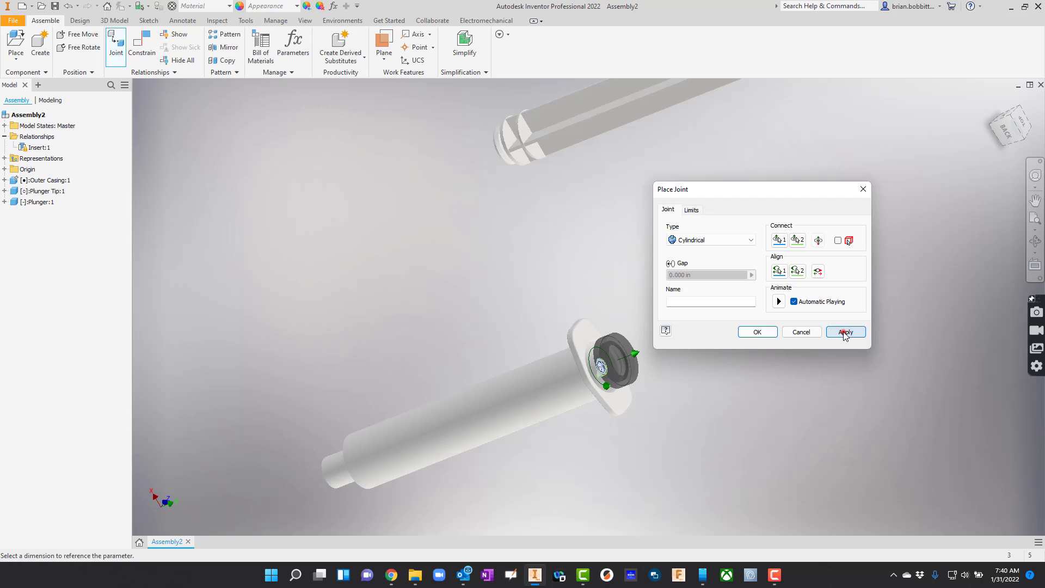
pyautogui.click(845, 332)
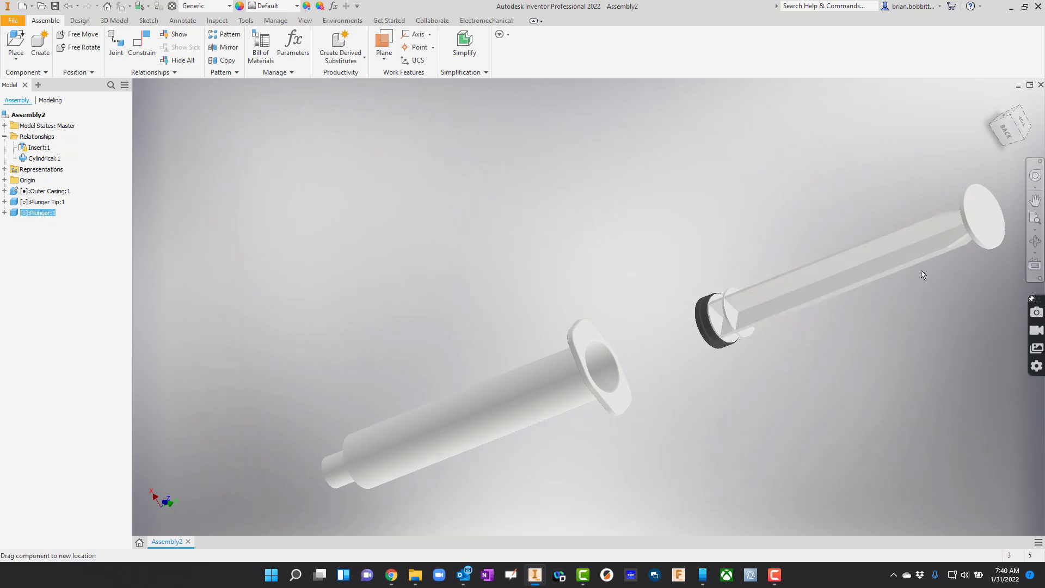
# Slide the plunger into the casing barrel and bring up the context menu for Cylindrical:1 under Relationships
pyautogui.moveTo(923, 274); pyautogui.dragTo(839, 313)
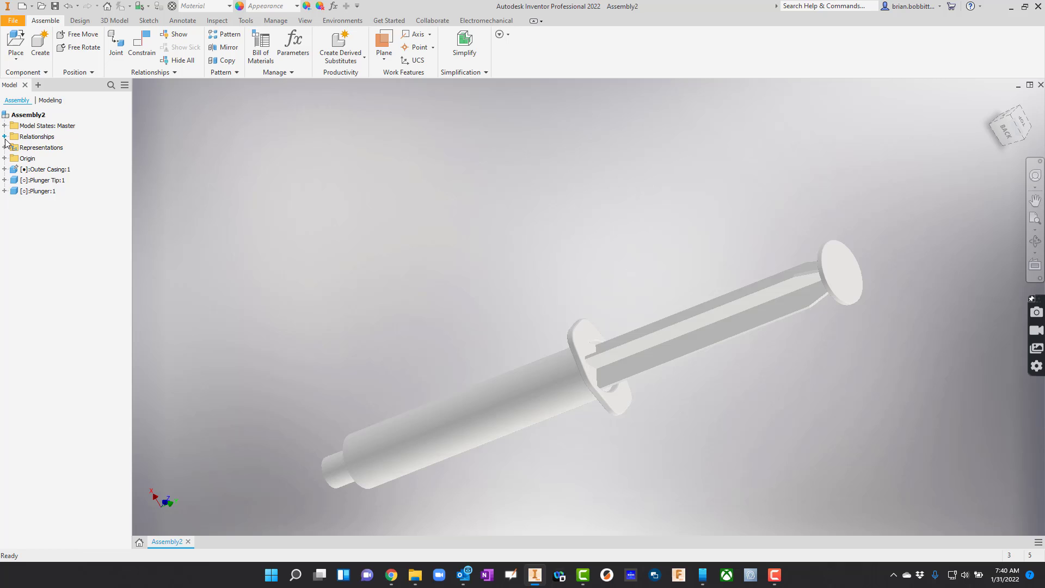
pyautogui.click(5, 137)
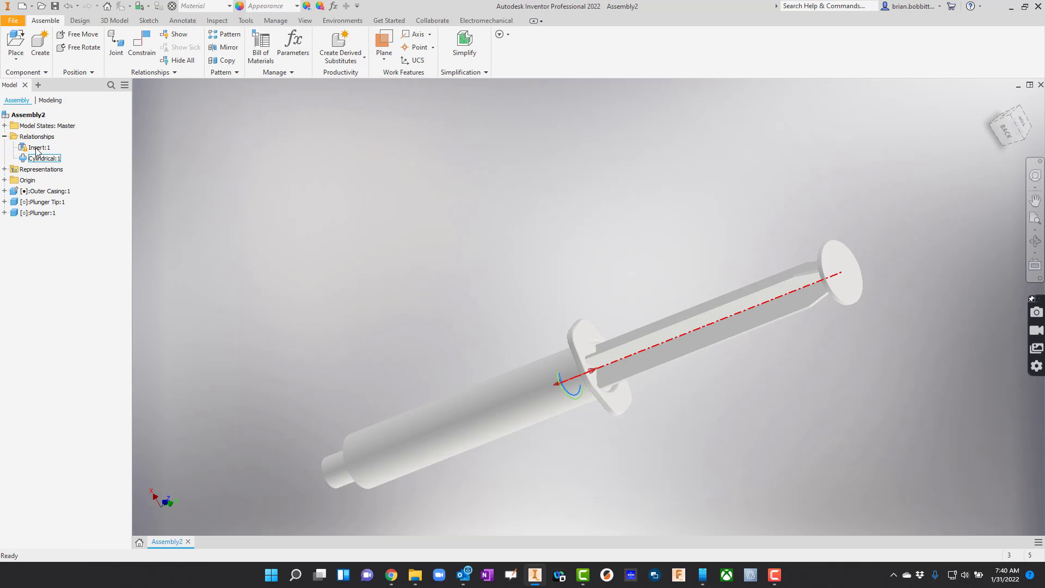
pyautogui.click(38, 147)
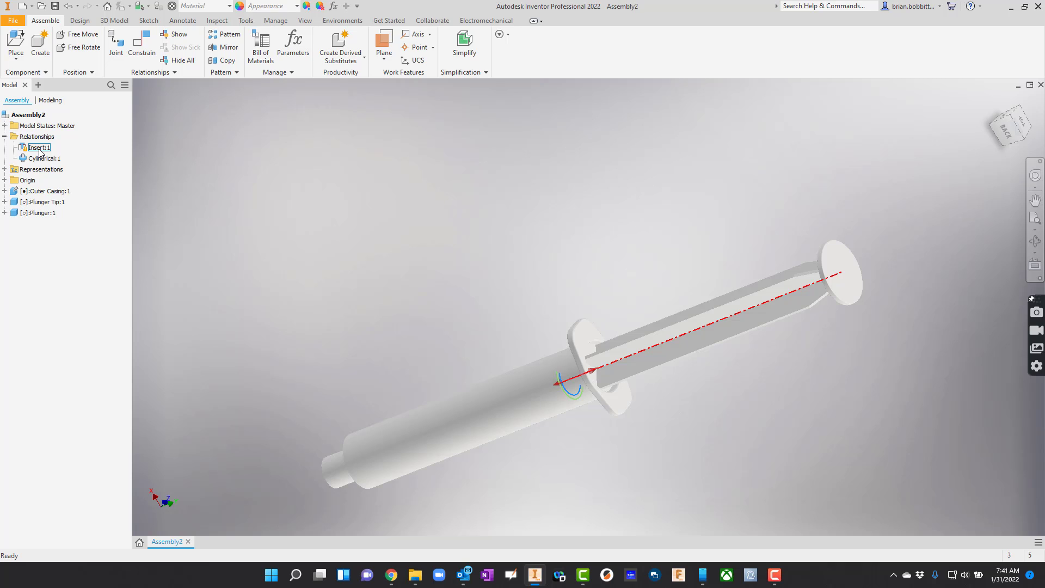
pyautogui.rightClick(43, 157)
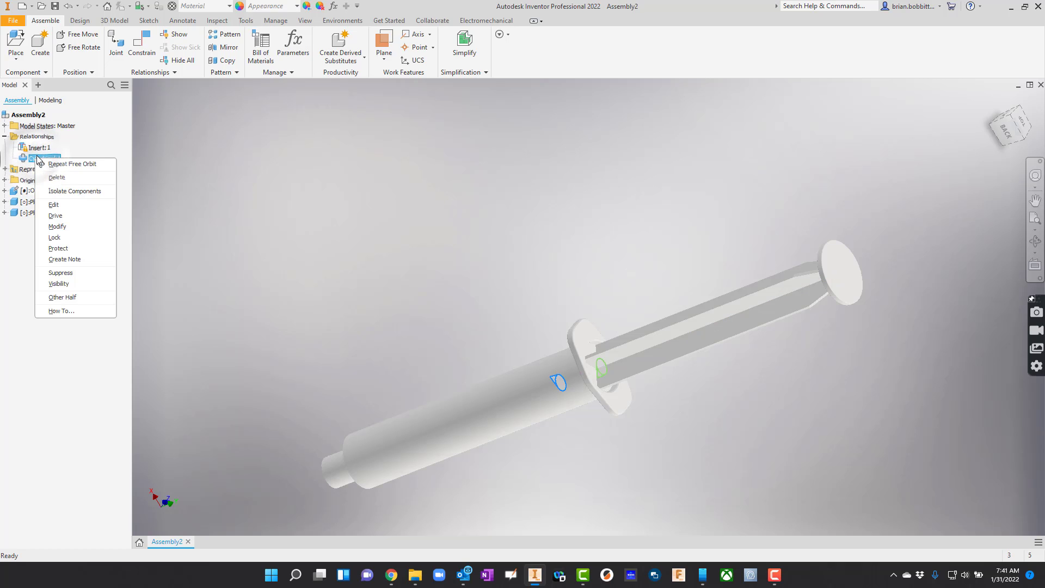
# Edit the joint's Limits: enable Linear Start and End, set End to -3.25 in and confirm
pyautogui.click(53, 204)
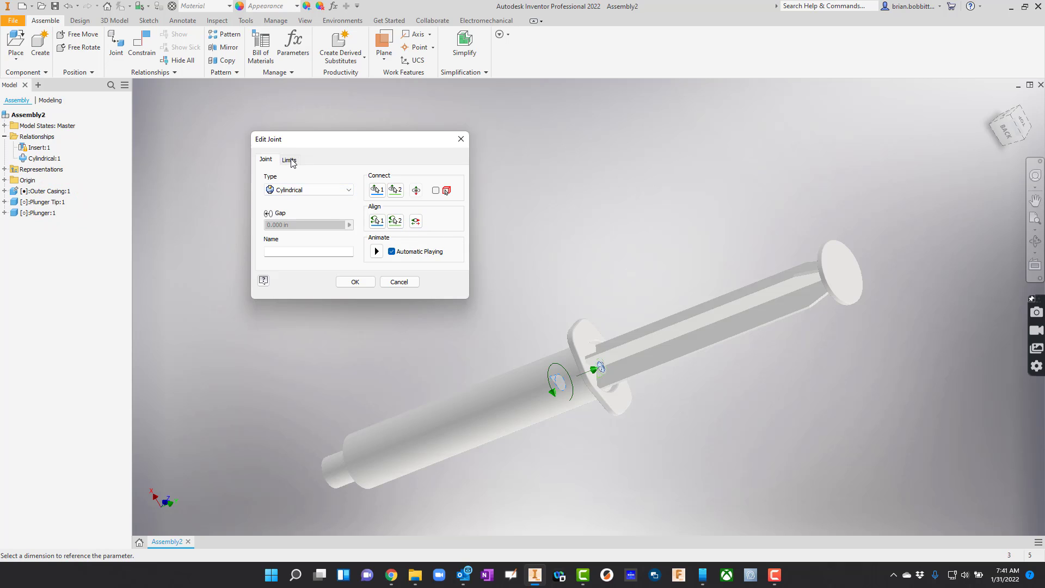
pyautogui.click(290, 159)
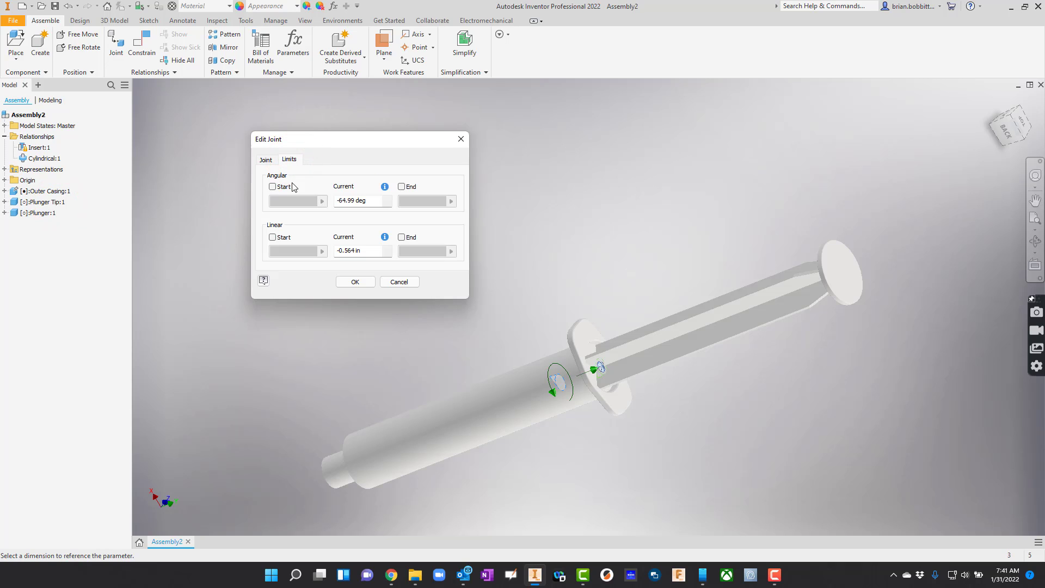
pyautogui.moveTo(296, 249)
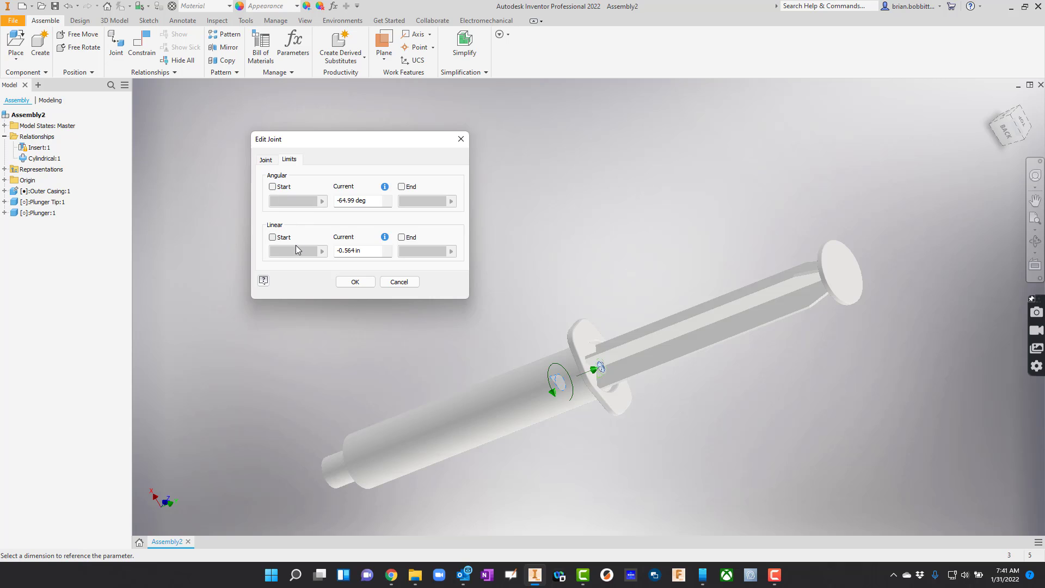
pyautogui.moveTo(275, 239)
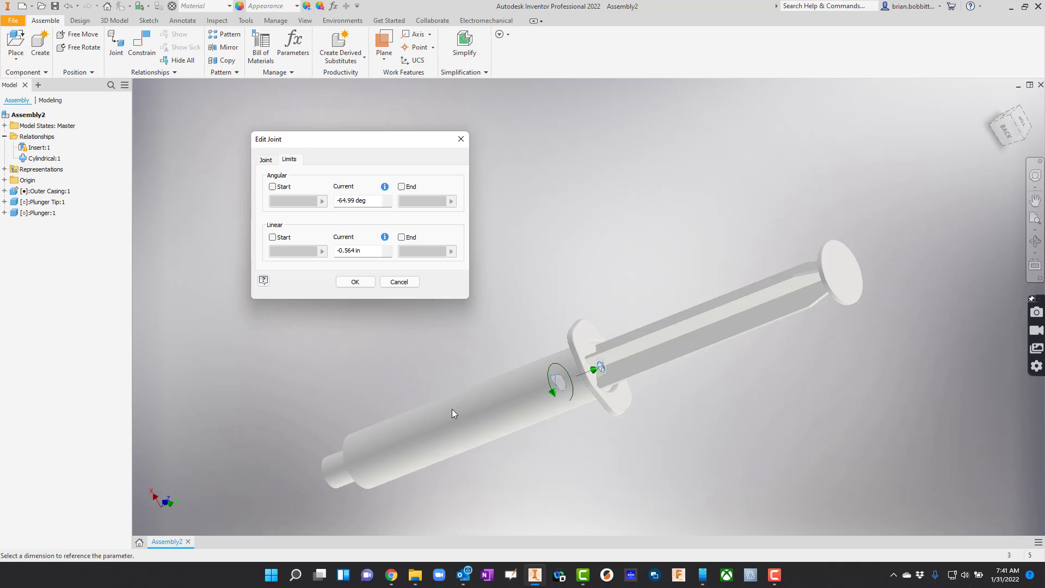
pyautogui.click(272, 237)
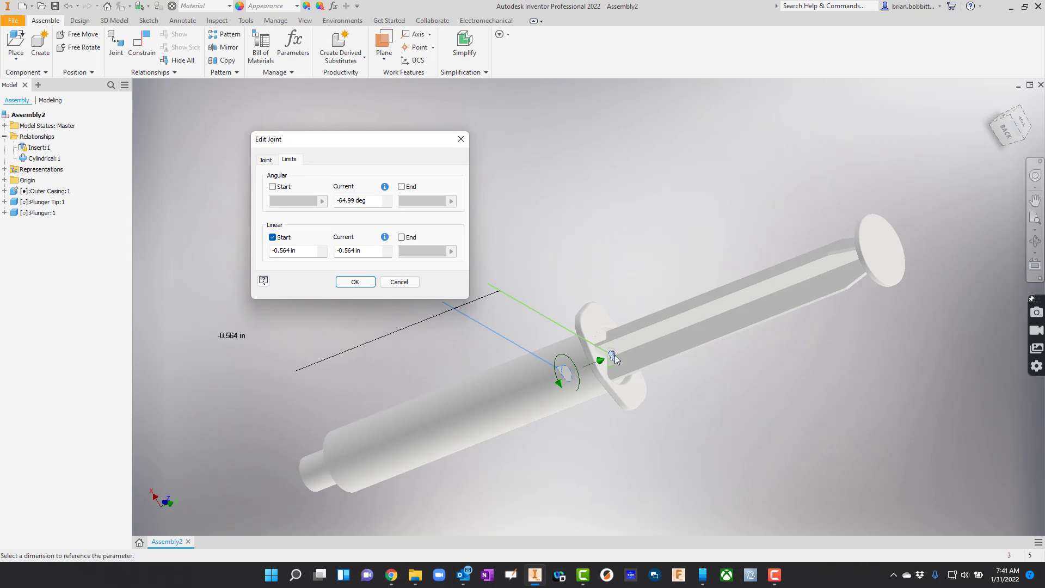
pyautogui.click(401, 238)
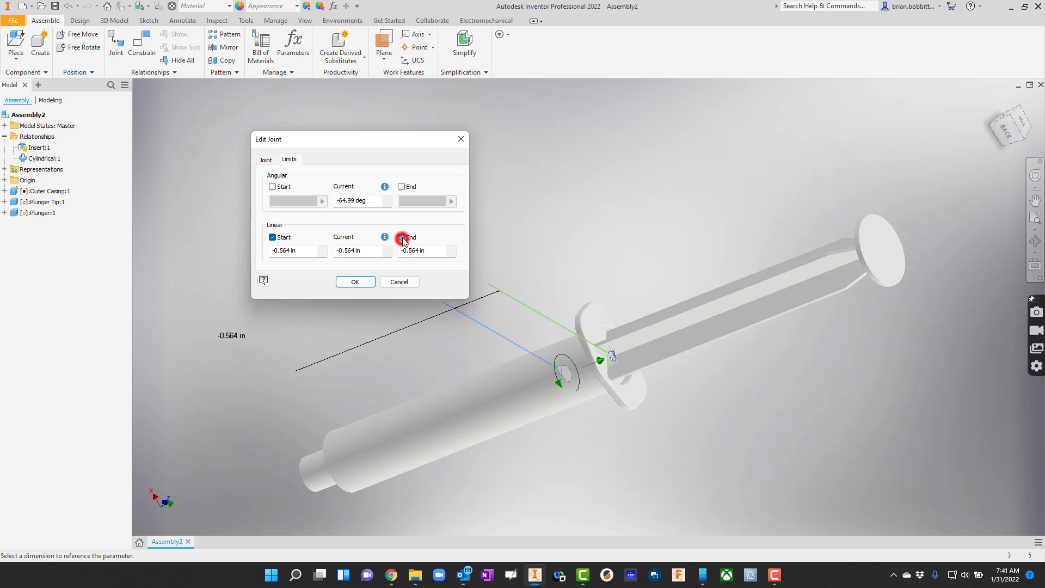
pyautogui.click(402, 237)
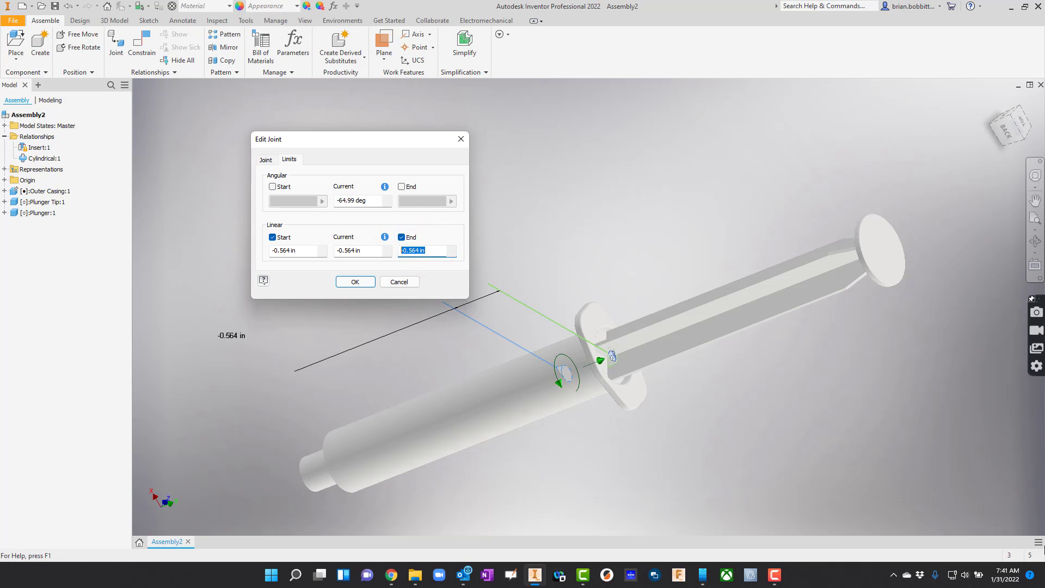
pyautogui.write('-3')
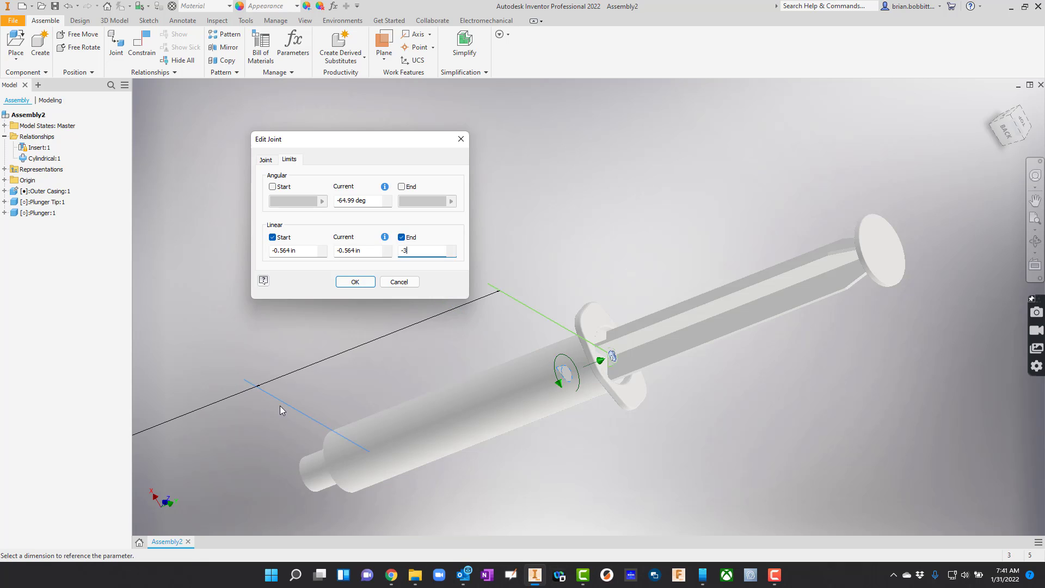
pyautogui.moveTo(625, 468)
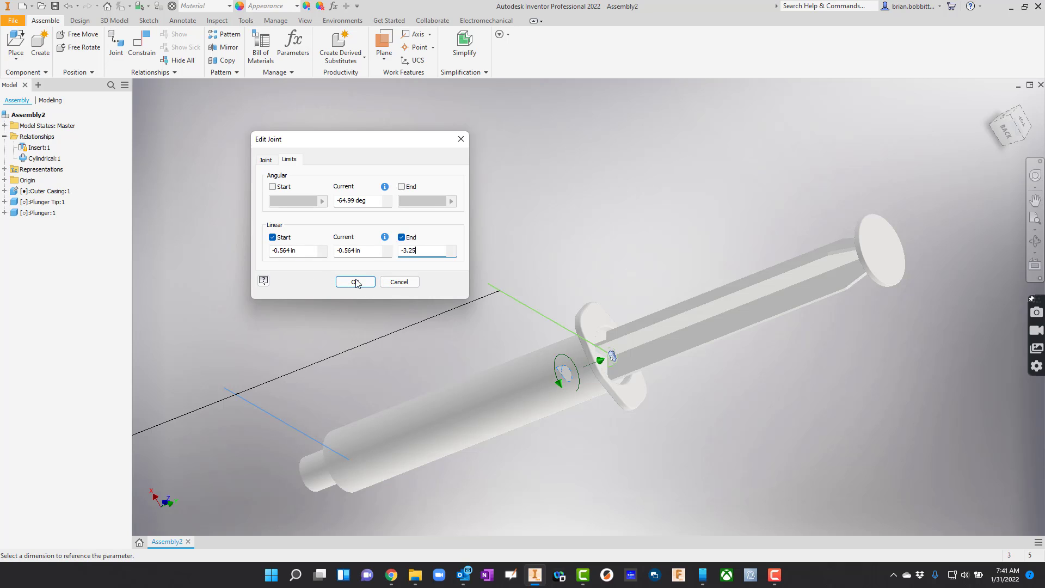
pyautogui.click(355, 281)
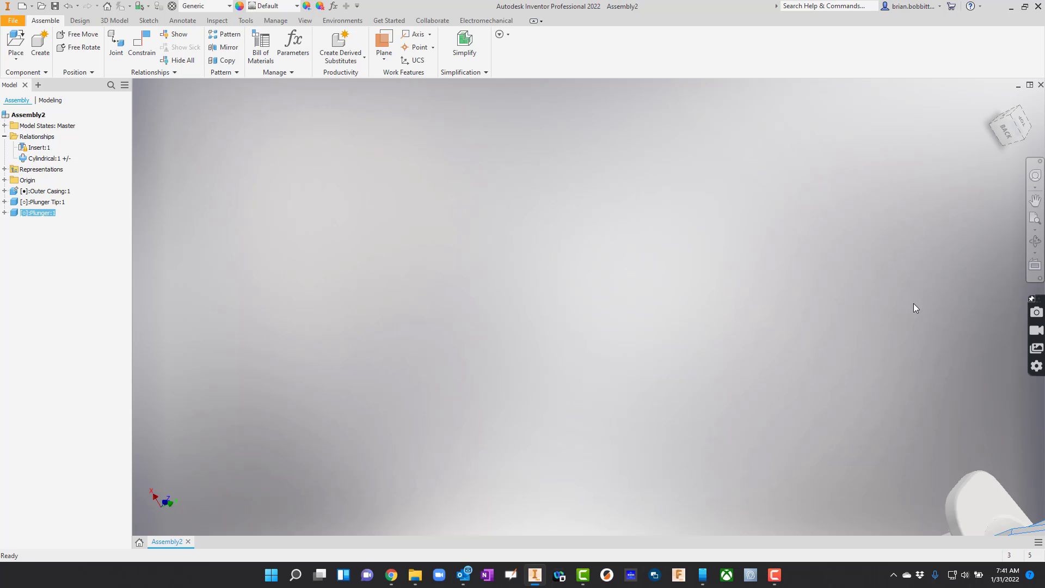
pyautogui.click(1035, 219)
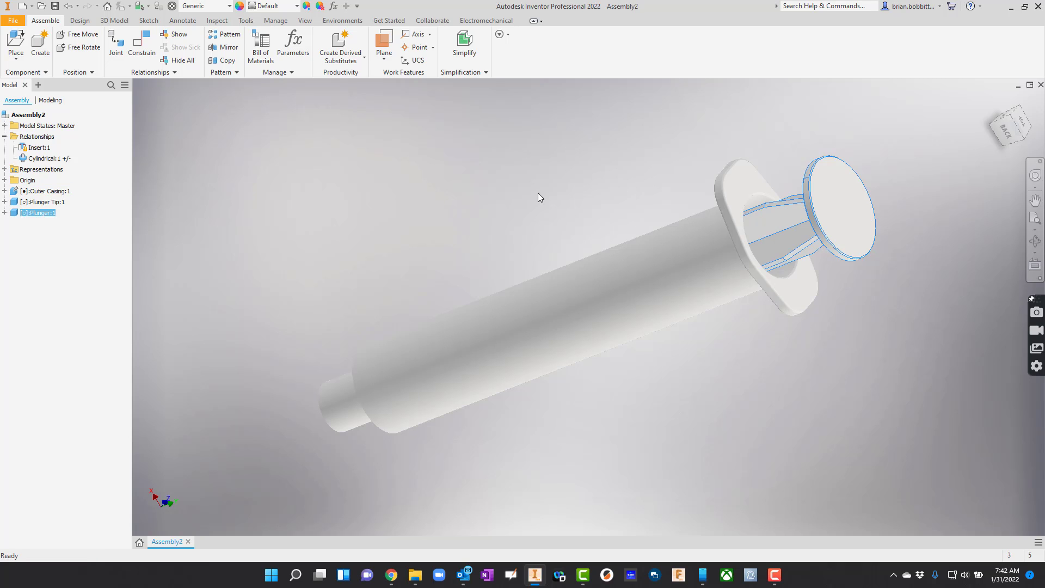
pyautogui.click(566, 201)
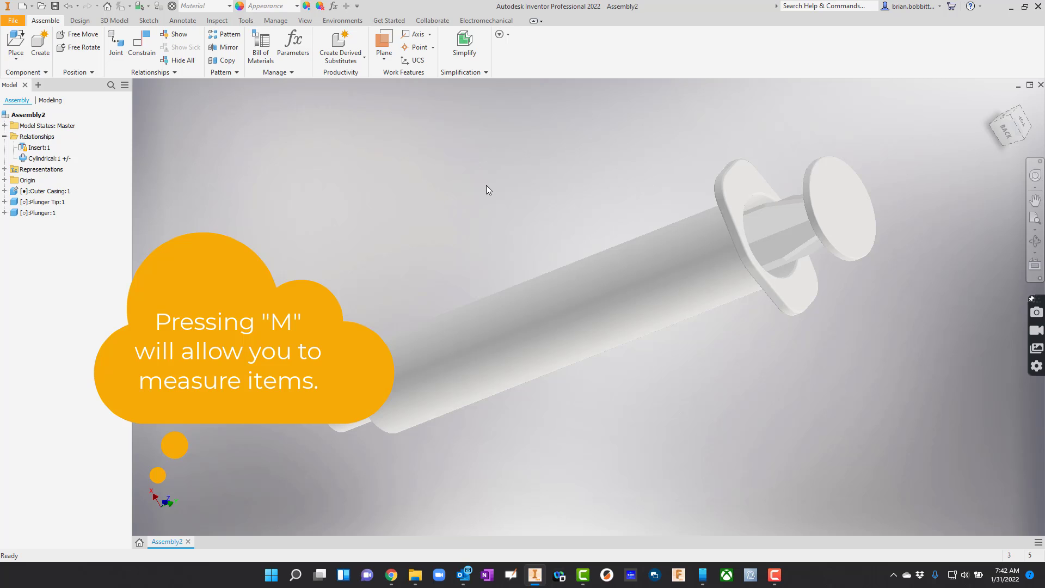
# Start the Measure tool (M) to read the casing barrel radius of 0.318 in
pyautogui.press('m')
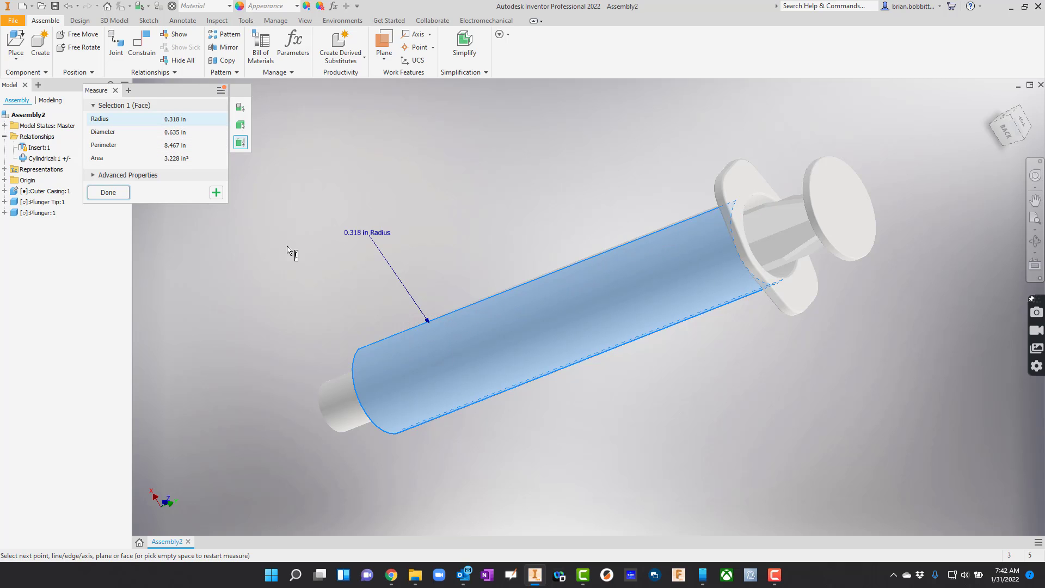
pyautogui.moveTo(376, 259)
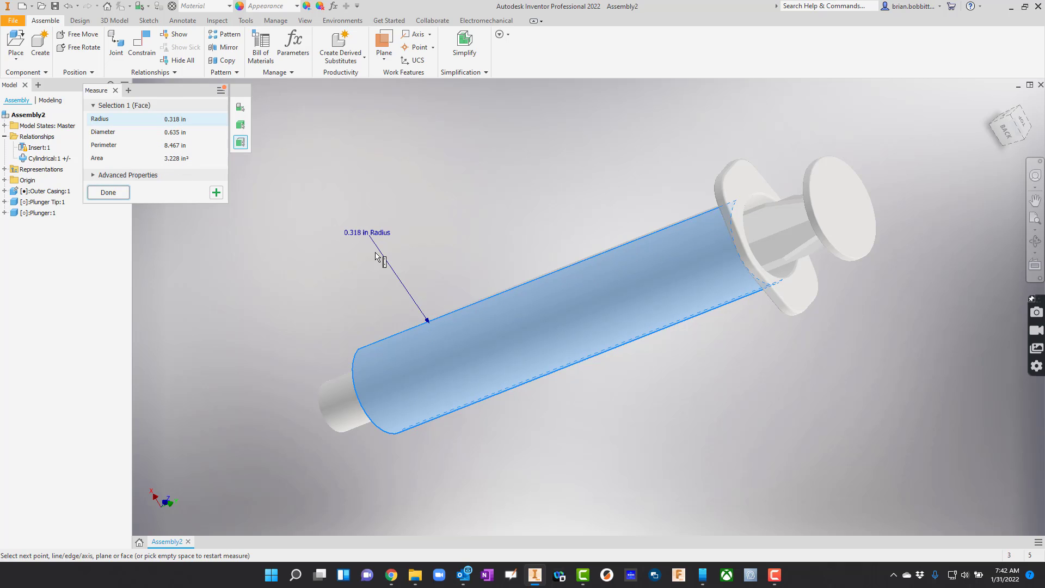